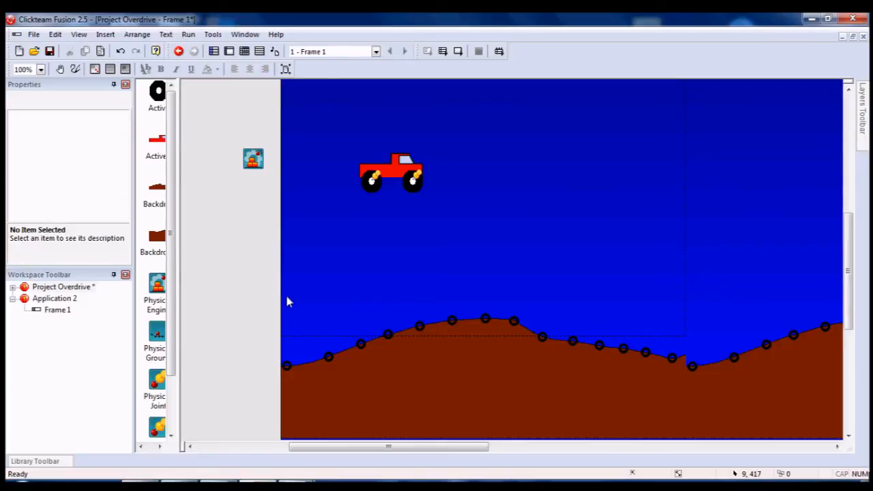
Run the current frame from the Run menu to watch the truck drive, then stop the preview
click(189, 34)
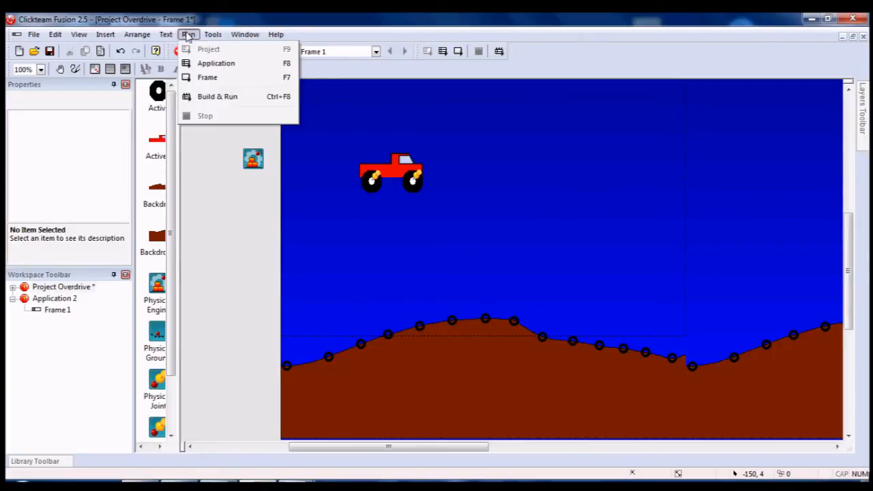
click(217, 96)
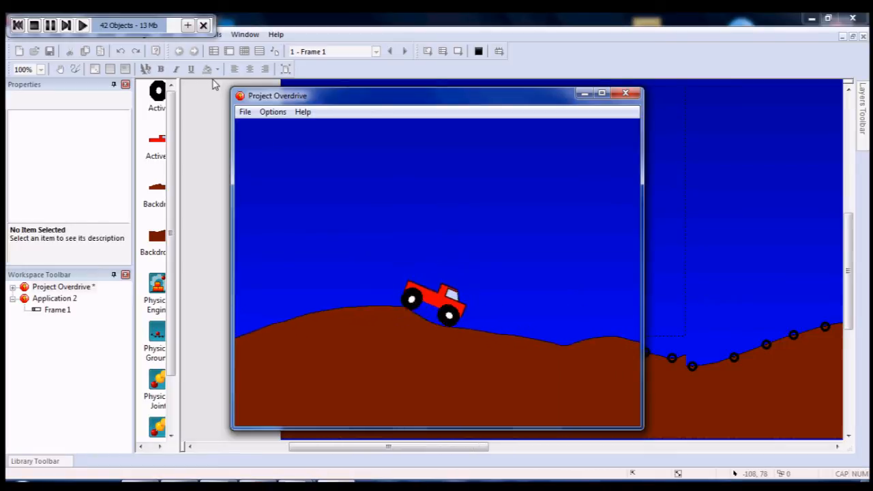
click(625, 93)
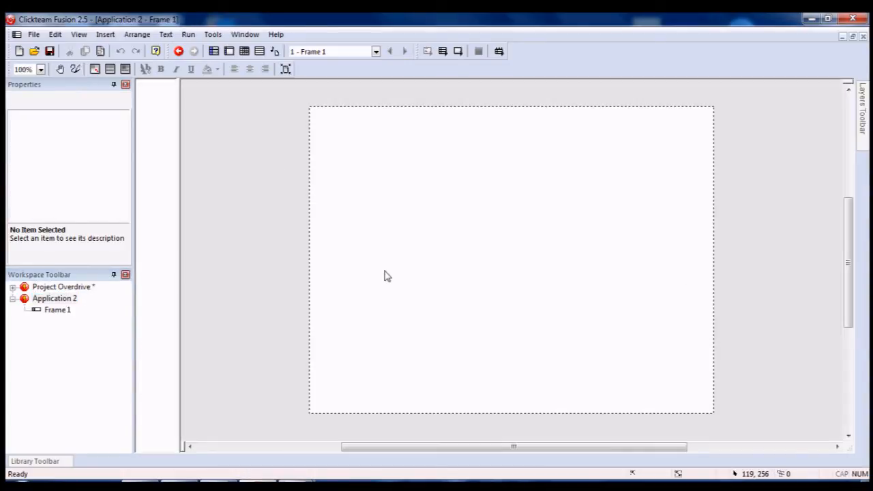
Open Project Overdrive's Frame 1 and copy the red truck body for pasting into Application 2
click(62, 287)
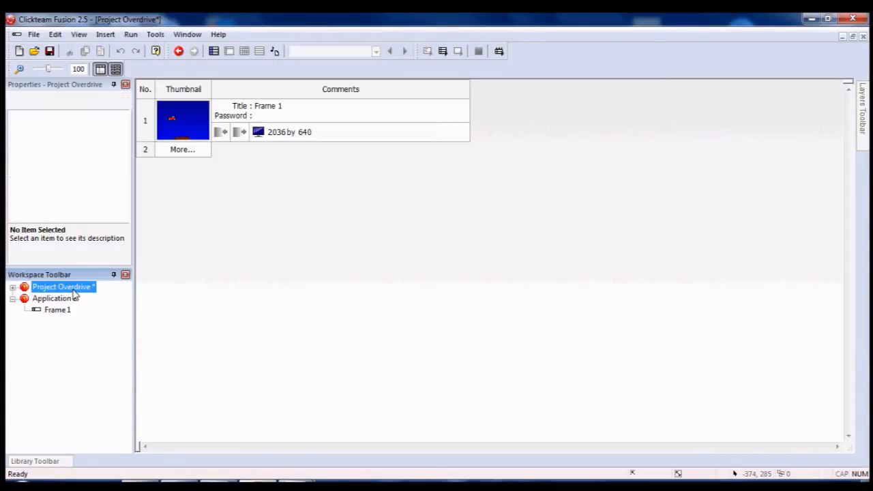
double_click(183, 120)
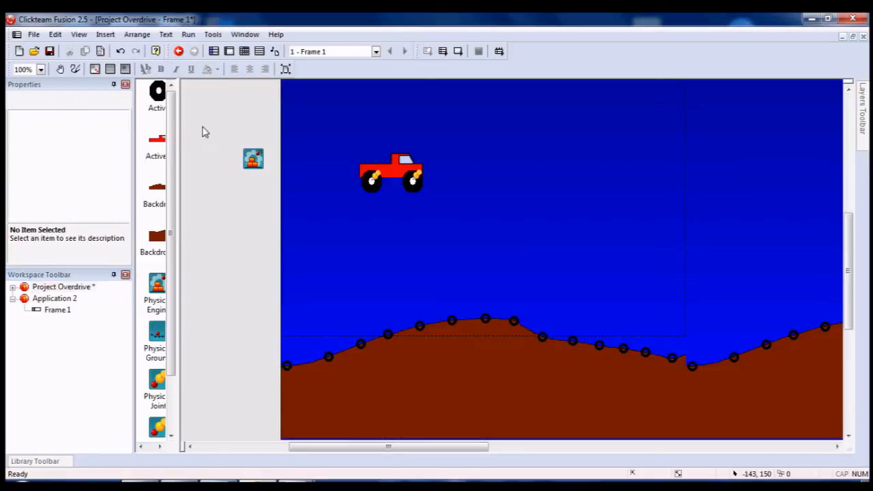
right_click(381, 174)
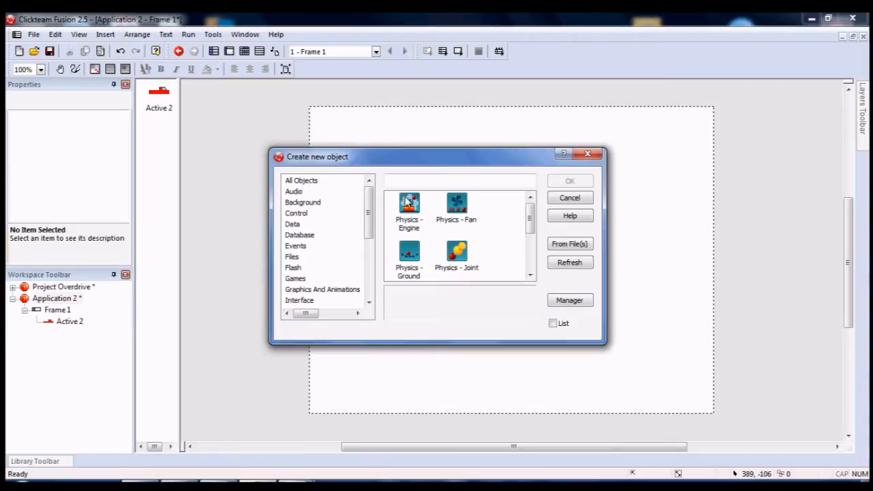
mouse_move(411, 215)
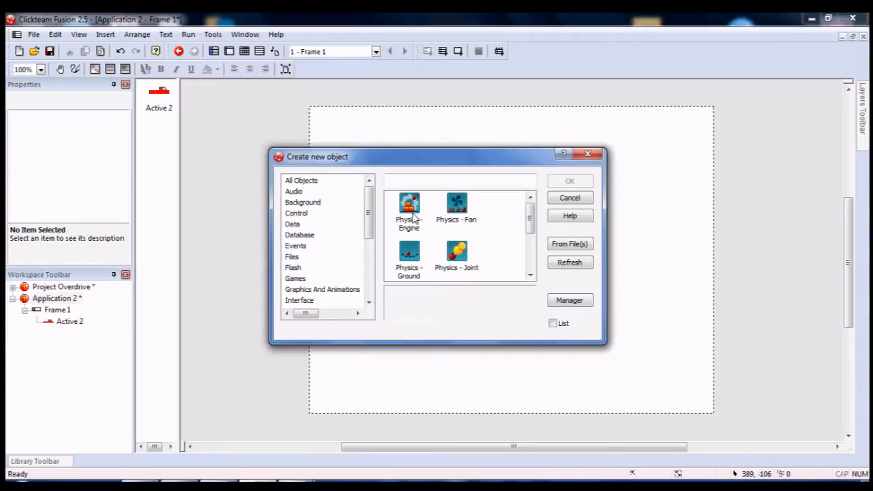
Insert a Physics - Engine object and place it beside the frame
click(409, 207)
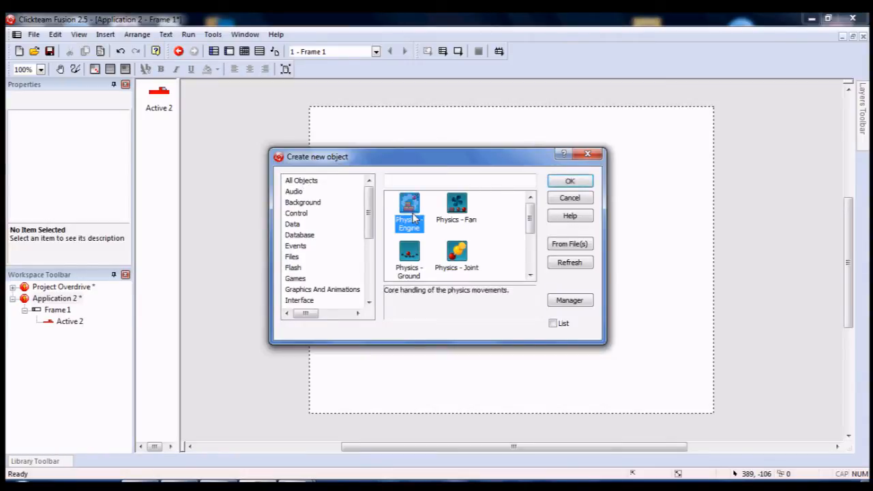
click(570, 180)
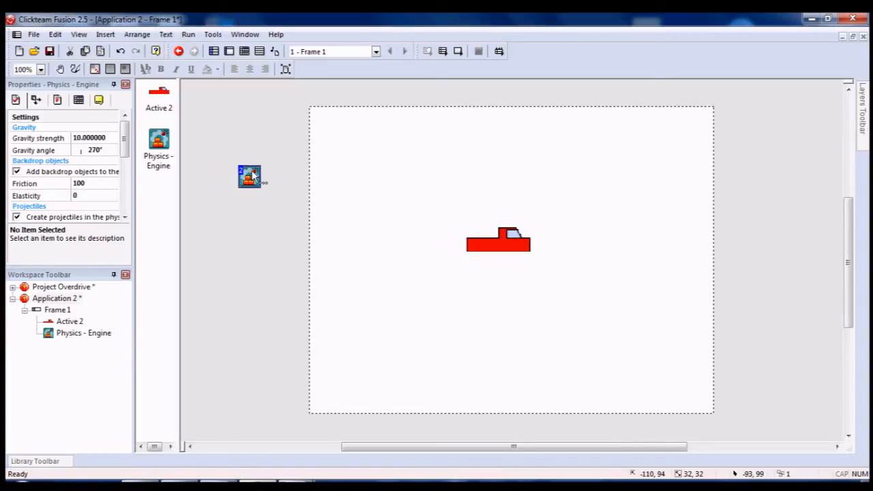
drag(249, 176, 280, 198)
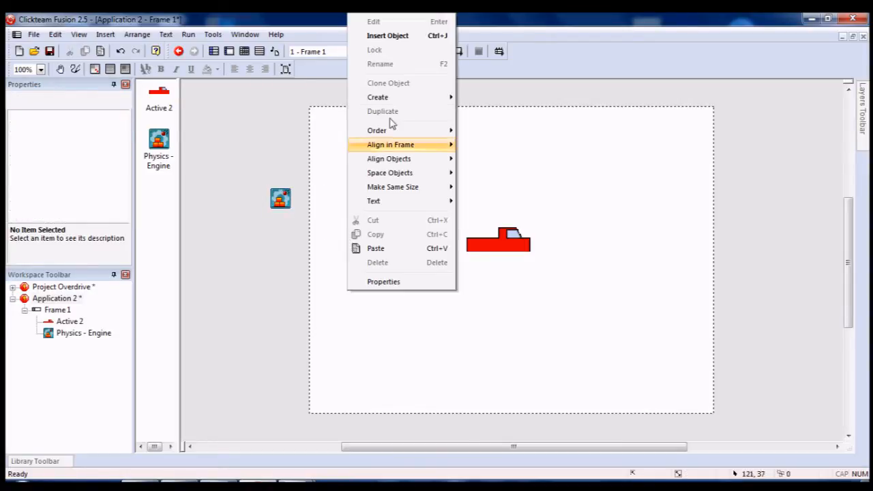
Insert a new plain Active object into the frame
click(388, 36)
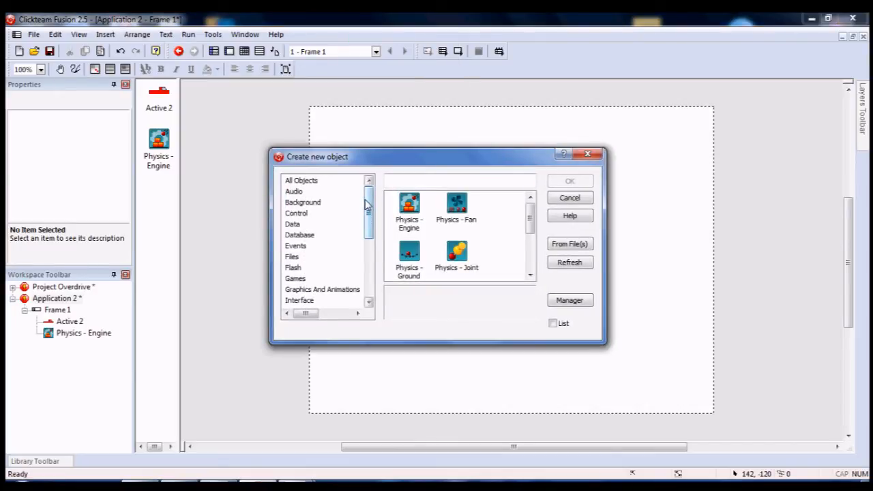
click(300, 180)
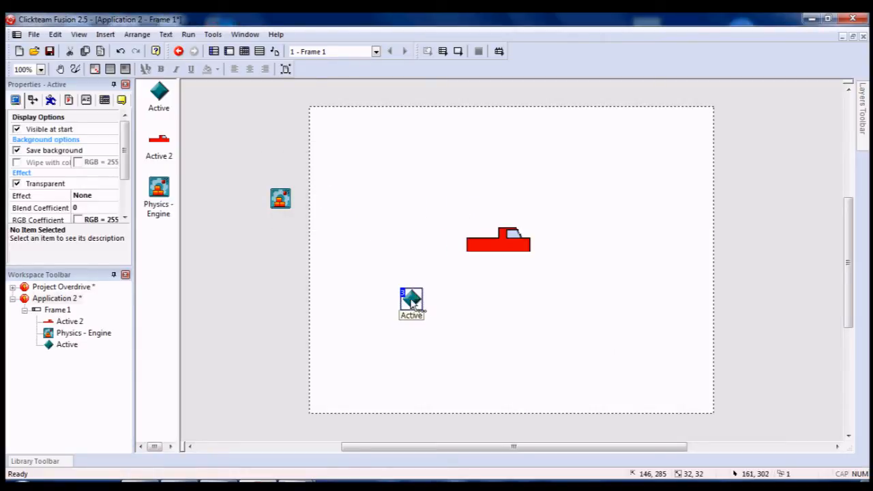
Clear the Active object's default image and resize its canvas to 120 by 120
double_click(409, 301)
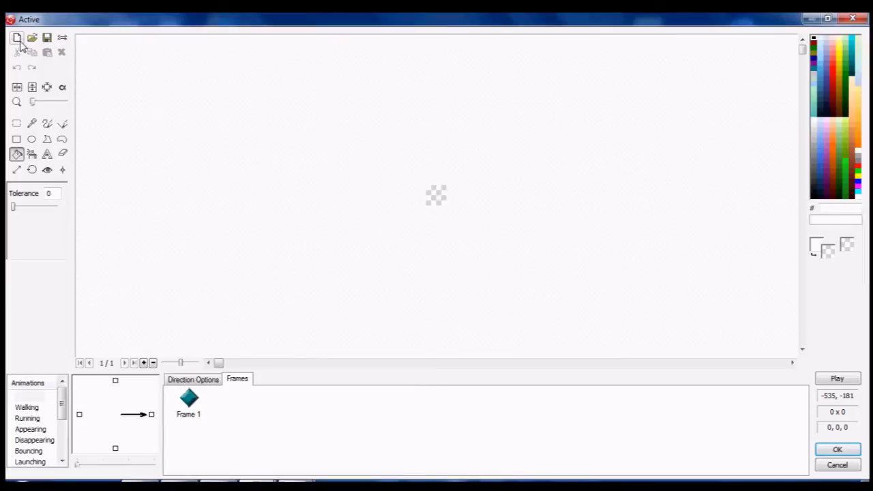
click(16, 169)
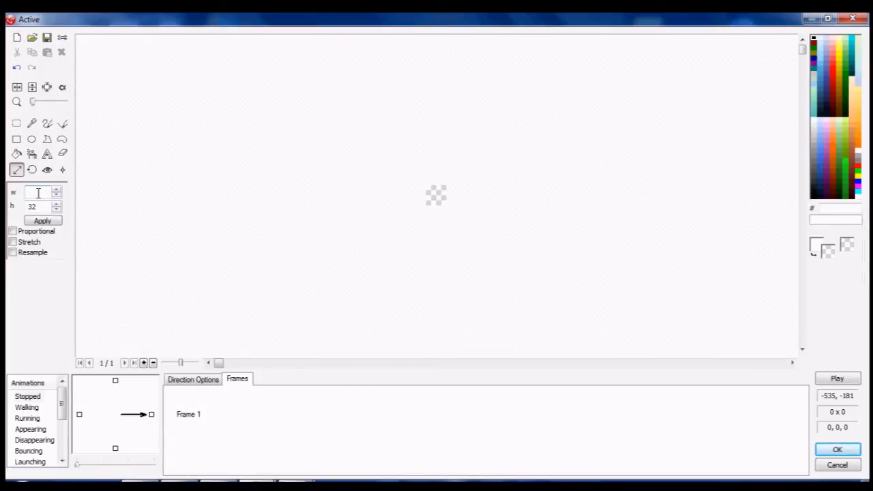
text(2)
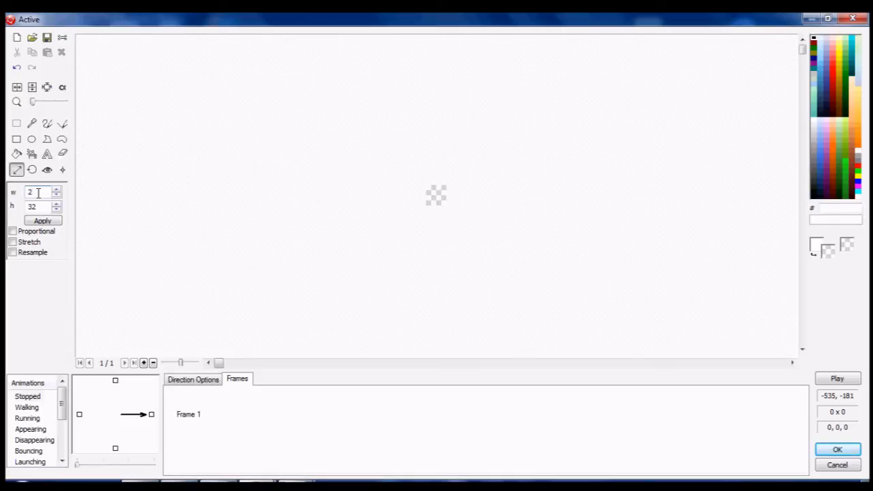
text(128)
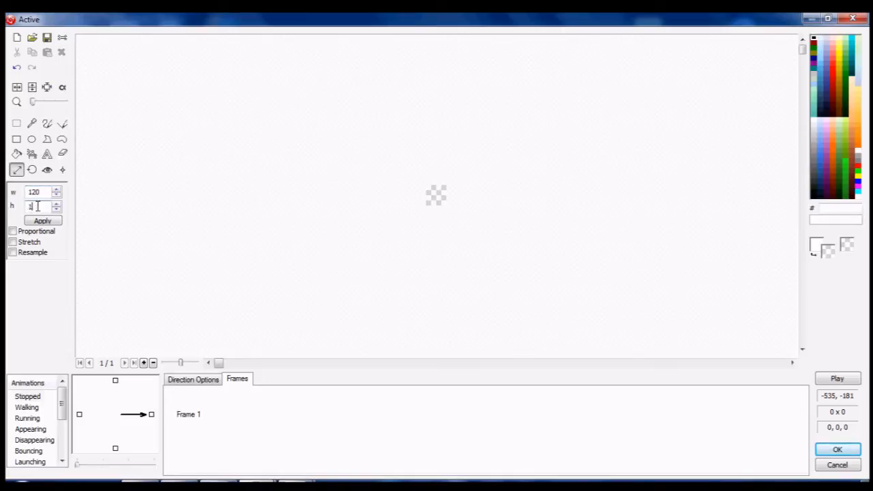
click(42, 221)
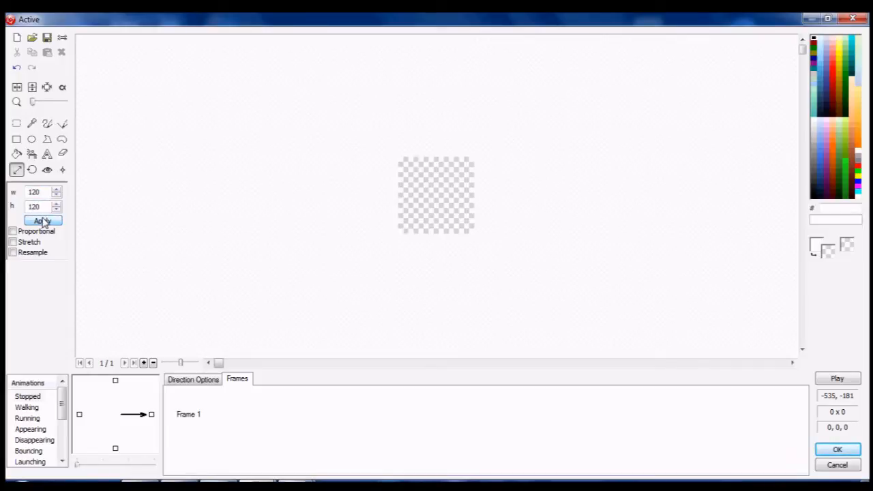
click(31, 139)
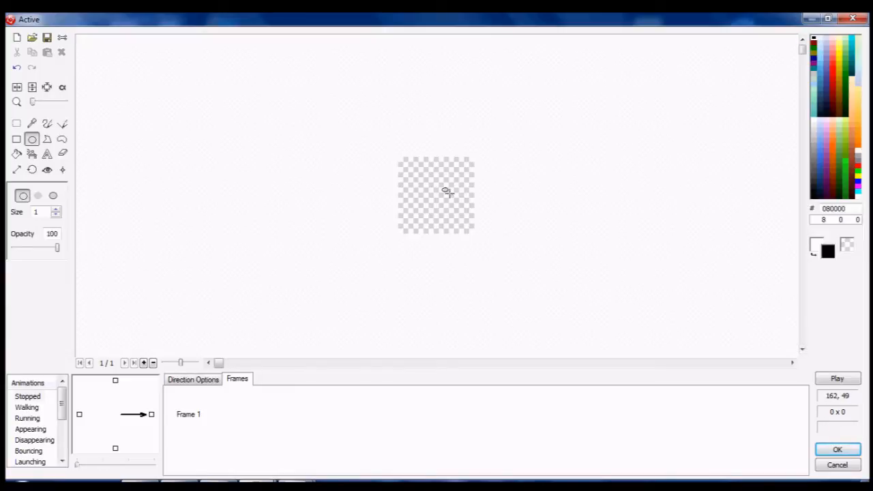
Draw a black circle filling the canvas, fill it into a ring and set the wheel's anchor point
drag(402, 157, 450, 216)
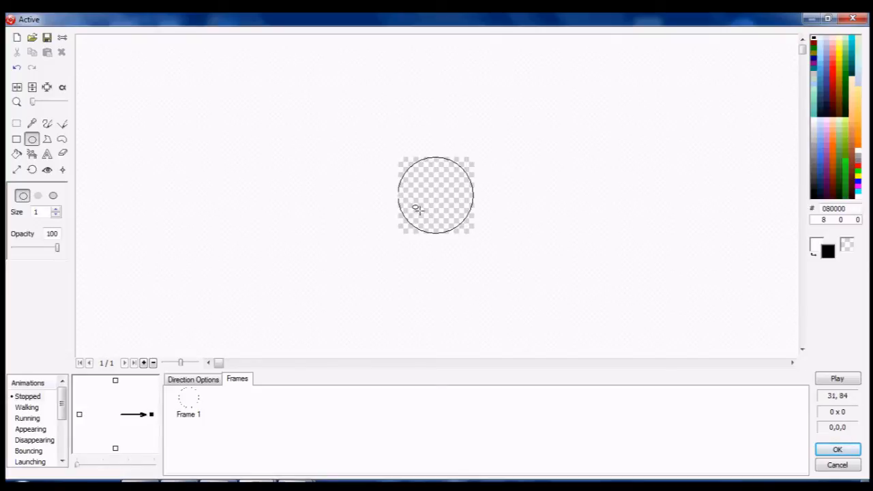
mouse_move(457, 172)
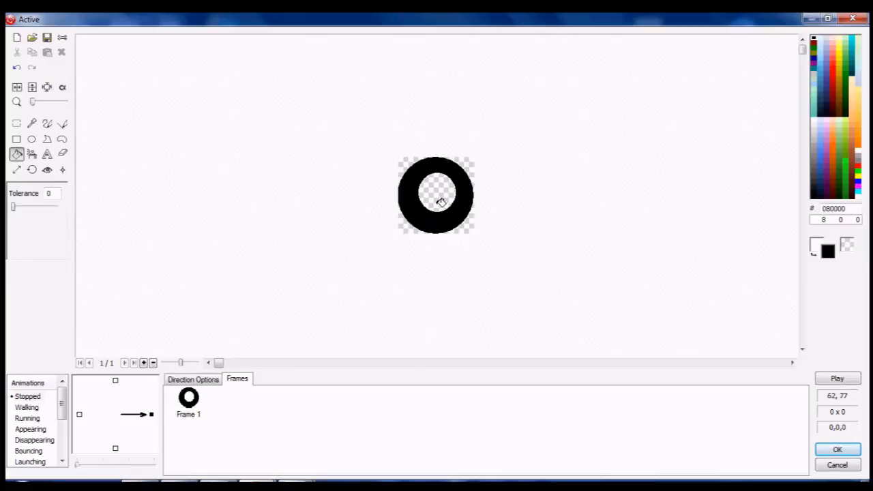
click(439, 203)
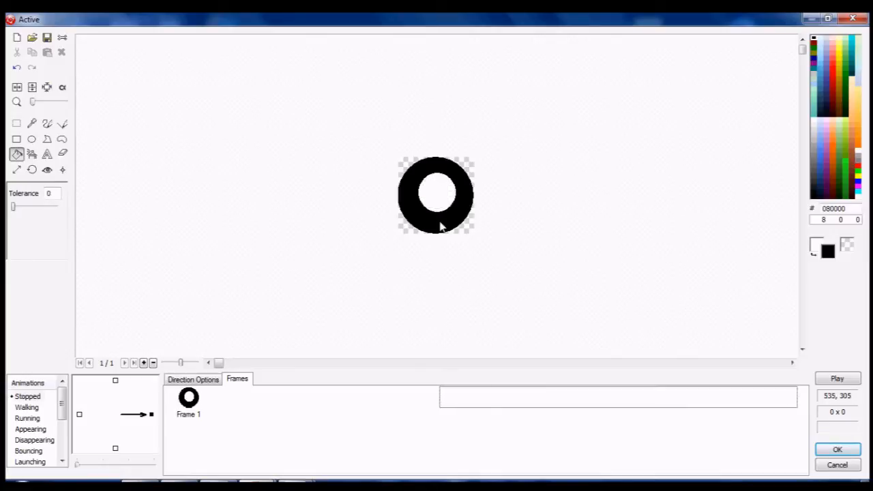
click(189, 401)
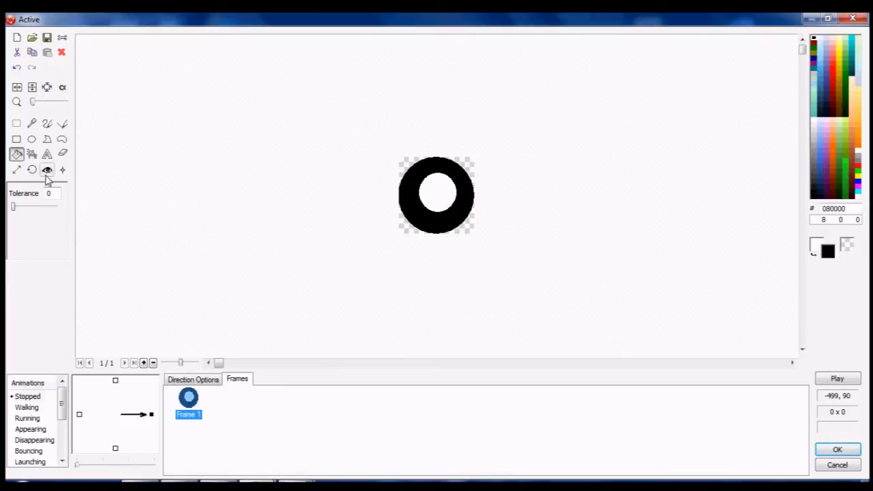
click(46, 169)
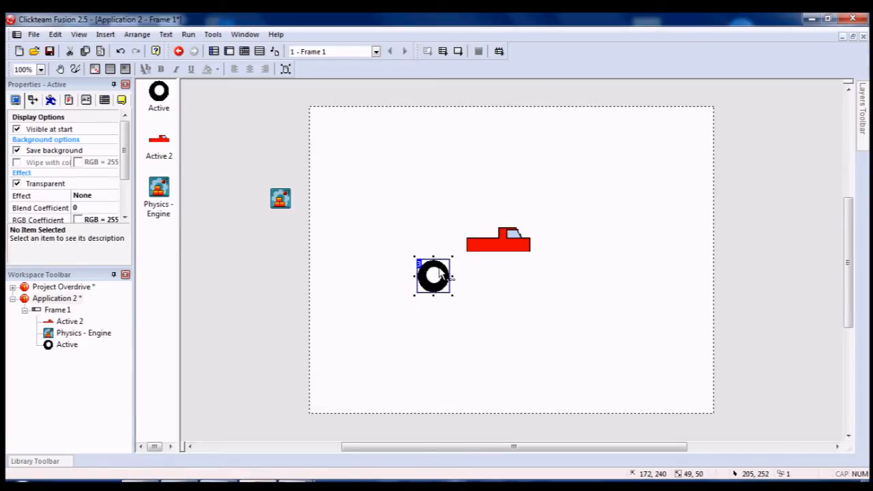
Move the wheel under the truck's rear and shrink its image to a small wheel with a set hot spot
drag(434, 275, 480, 255)
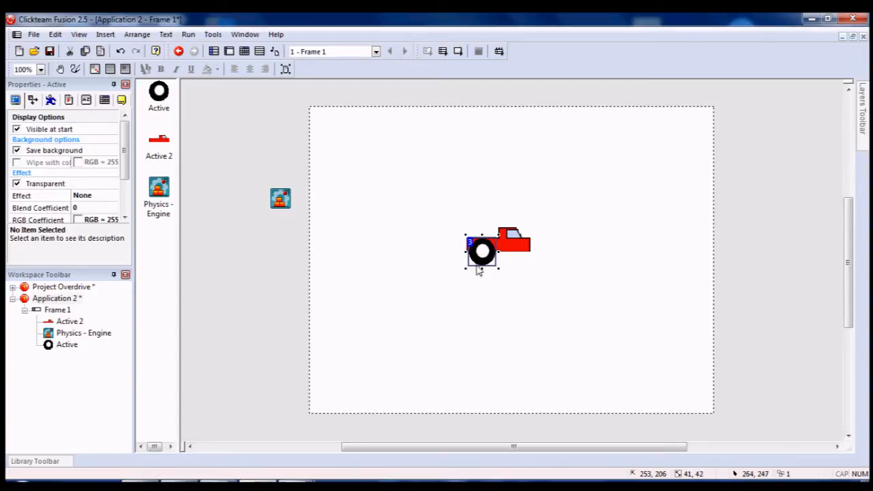
mouse_move(481, 256)
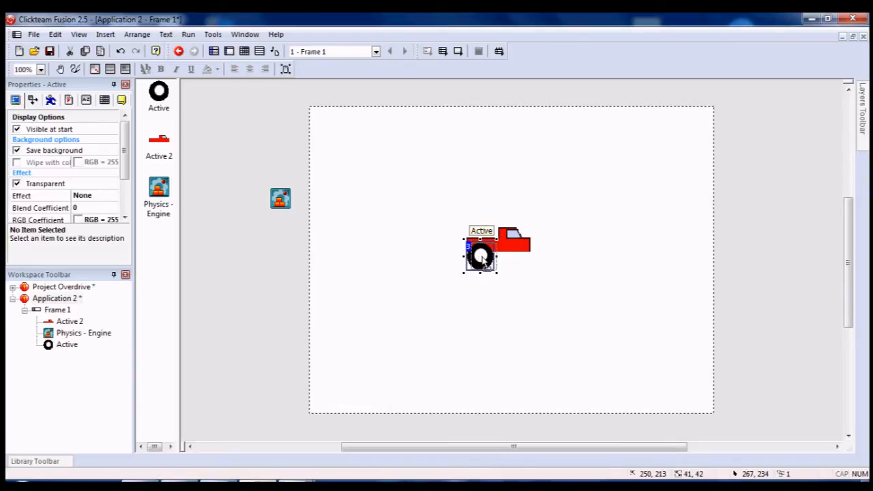
right_click(480, 256)
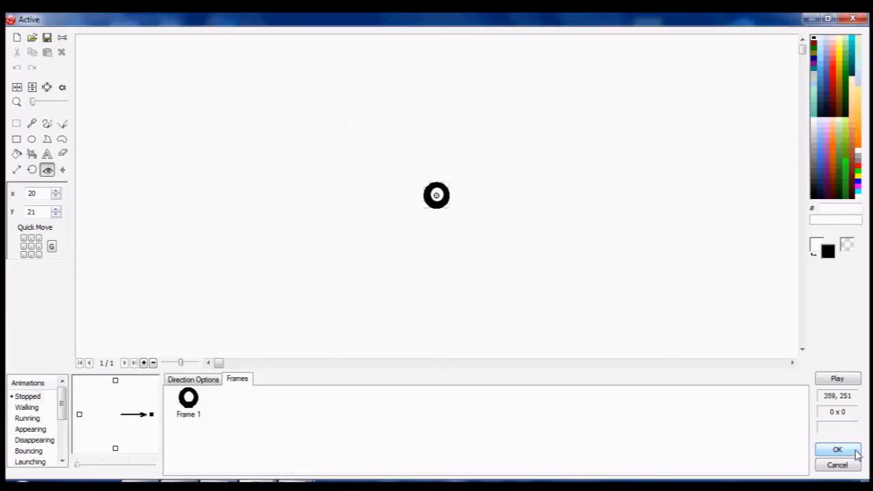
click(839, 450)
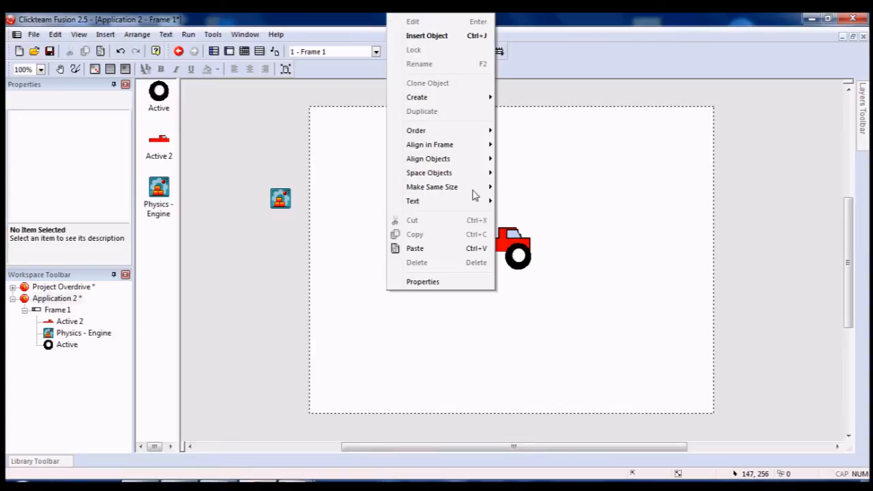
Insert a Physics - Joint object from the Physics category and place it on the truck's wheel
click(425, 36)
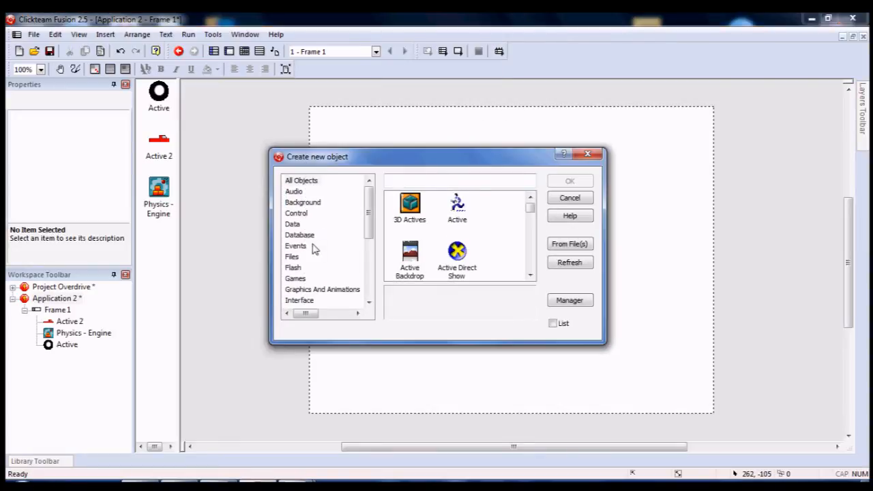
scroll(down, 3)
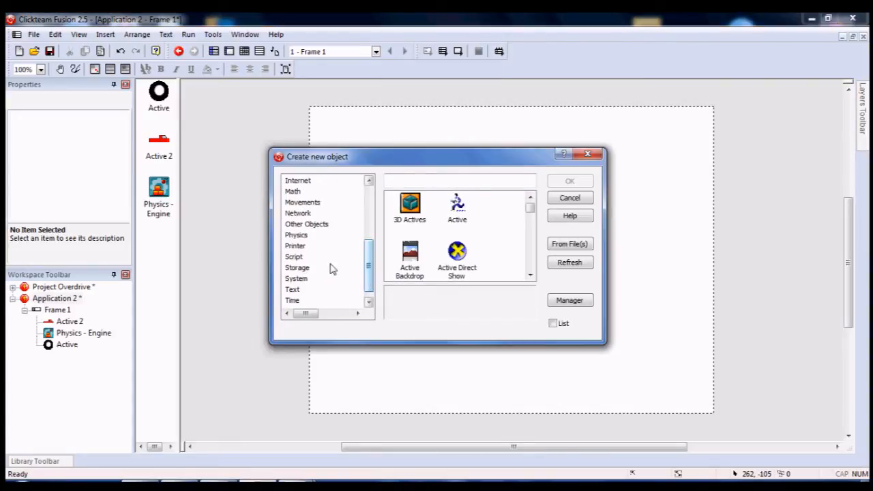
click(296, 234)
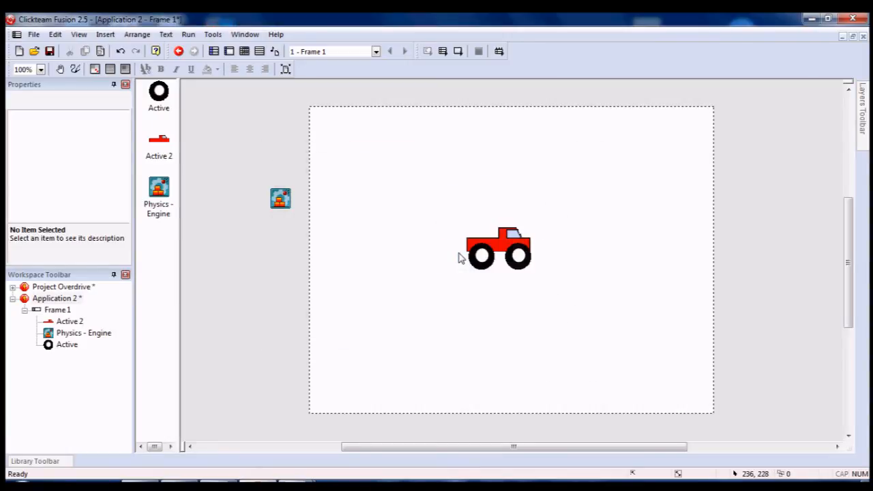
click(475, 258)
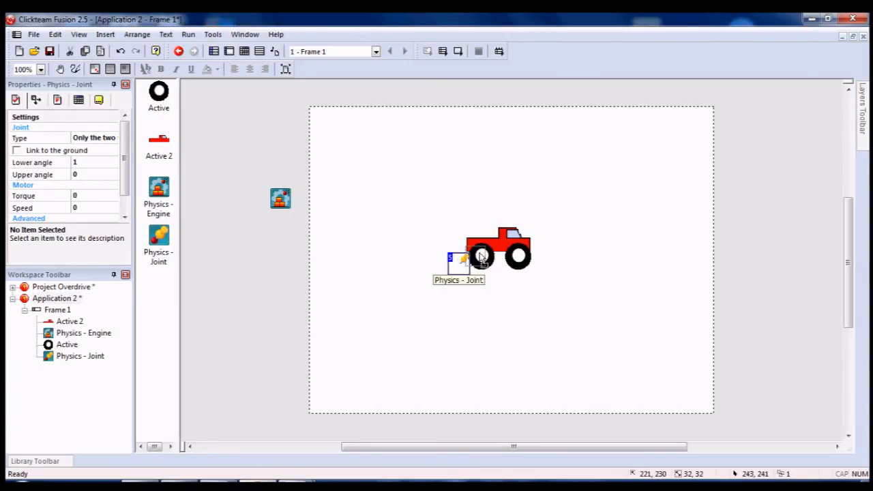
Duplicate the placed joint with 2 rows for the second wheel
right_click(475, 260)
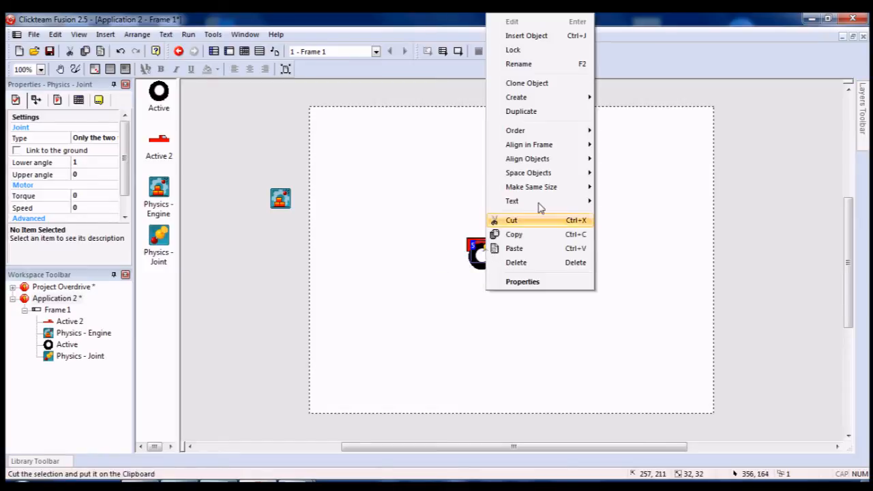
click(522, 112)
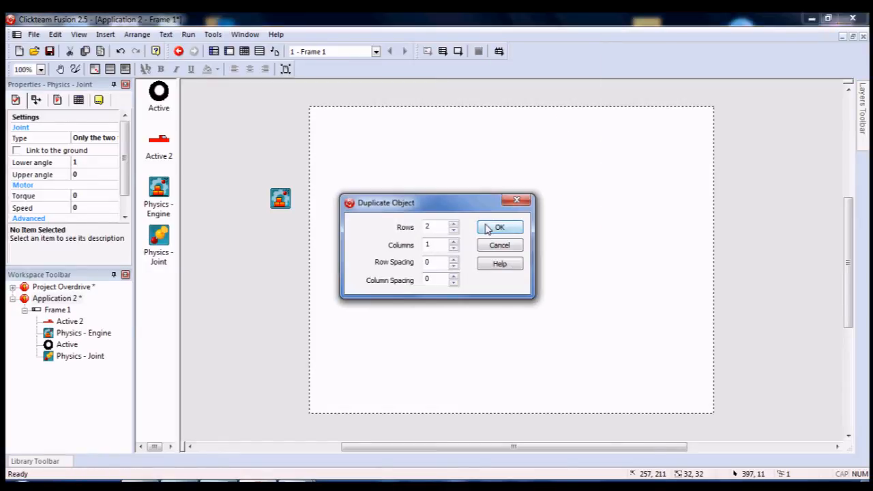
click(499, 226)
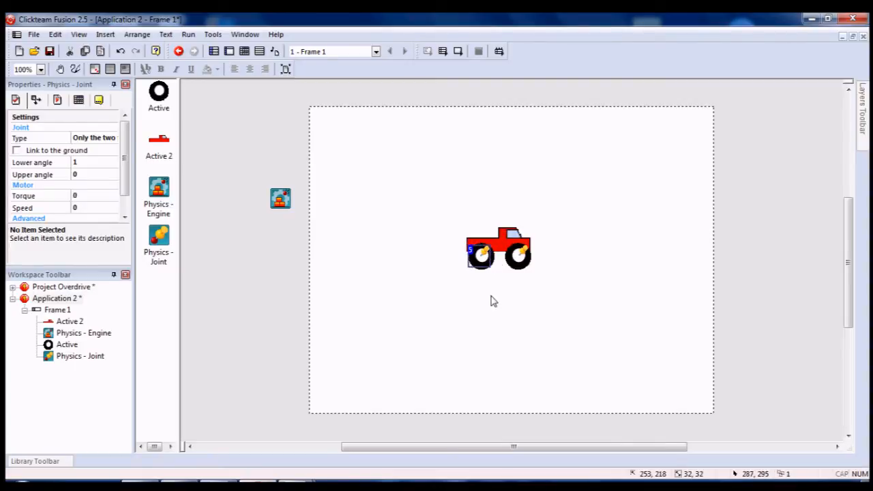
mouse_move(484, 262)
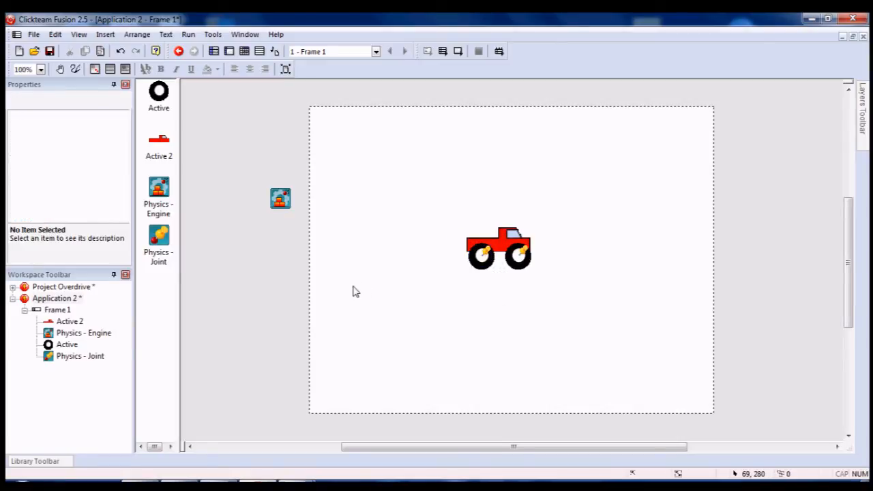
mouse_move(52, 395)
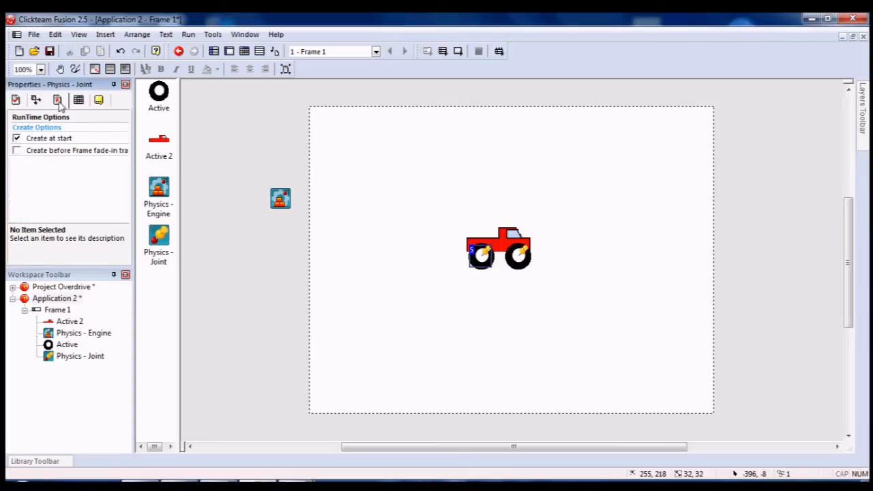
Give the wheel Active the Physics - Static movement type and dismiss the hot spot warning
click(36, 101)
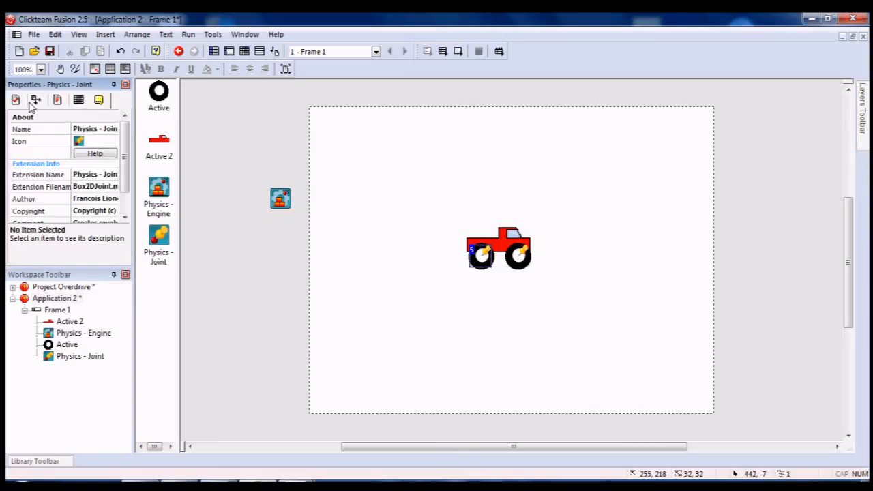
click(36, 101)
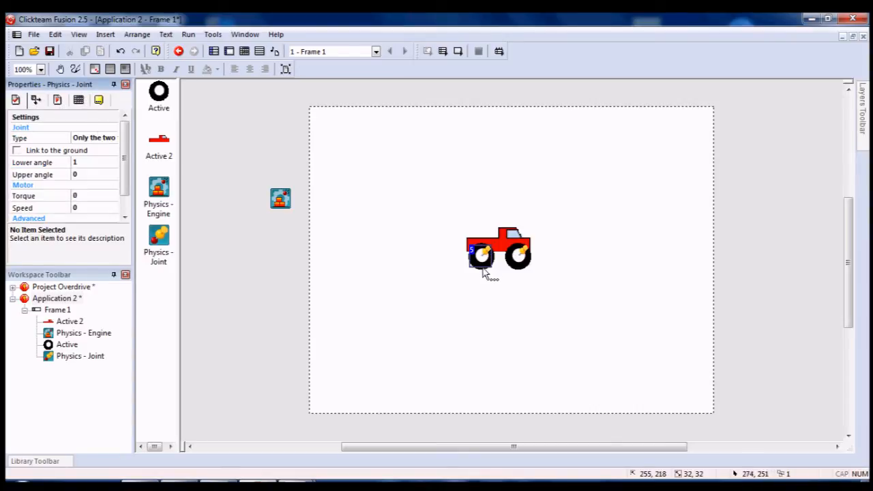
click(481, 258)
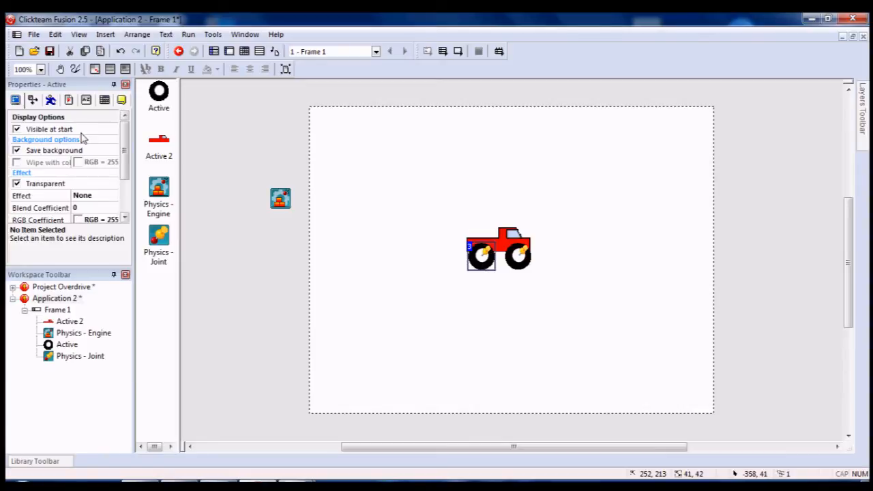
click(123, 144)
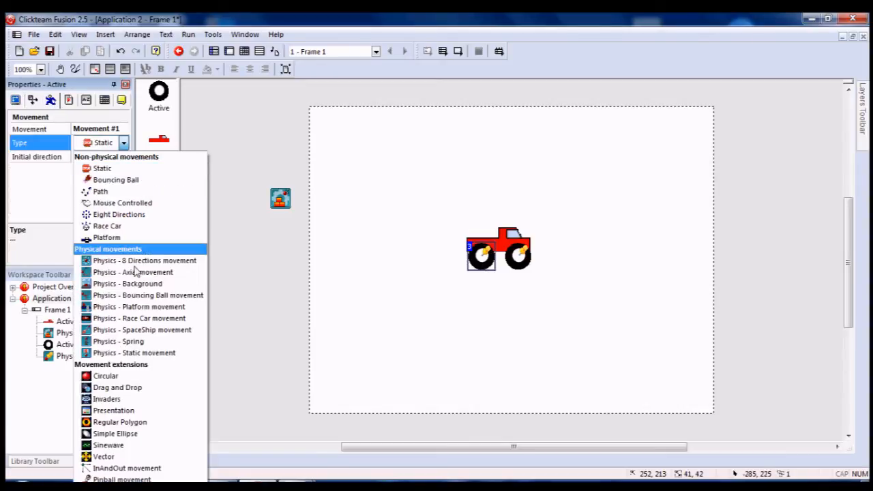
mouse_move(148, 352)
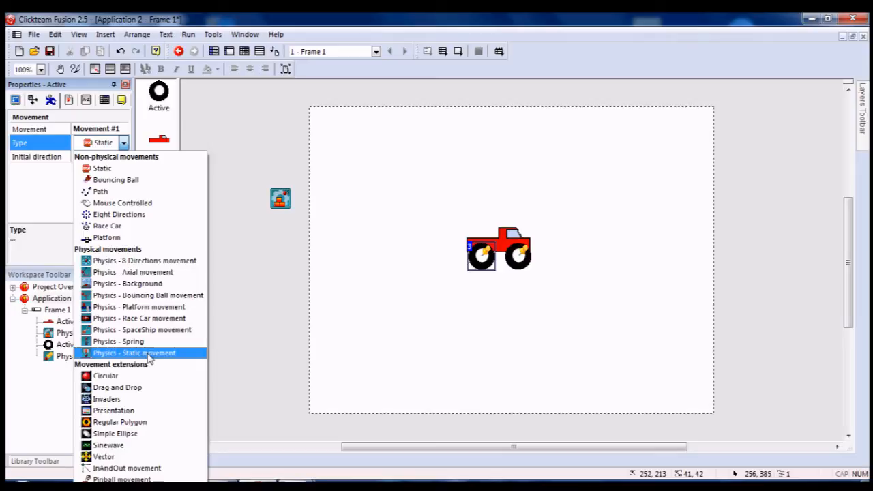
click(137, 352)
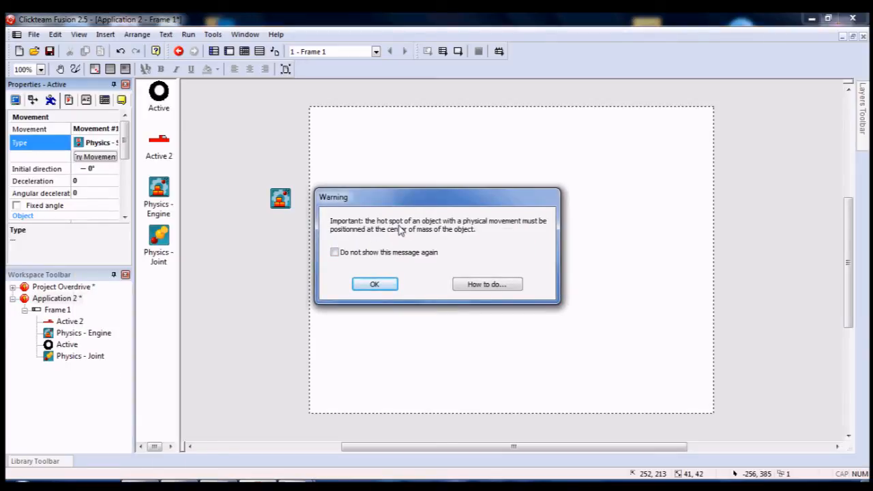
mouse_move(456, 229)
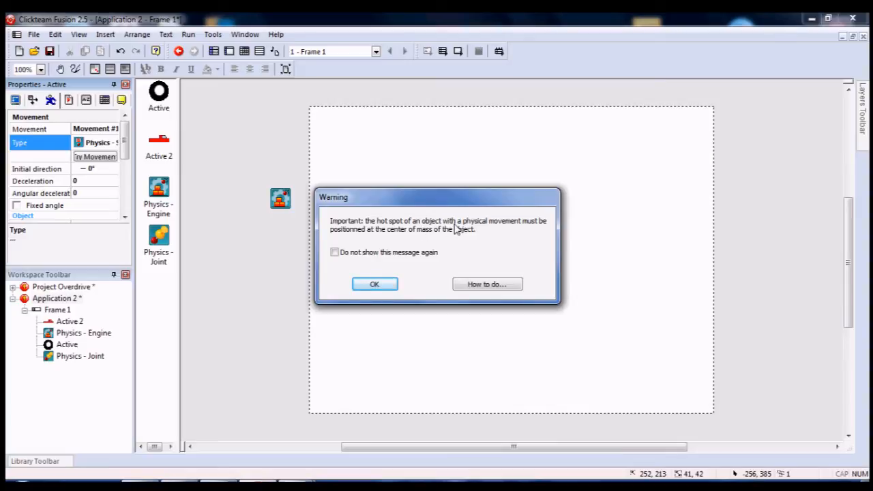
mouse_move(522, 232)
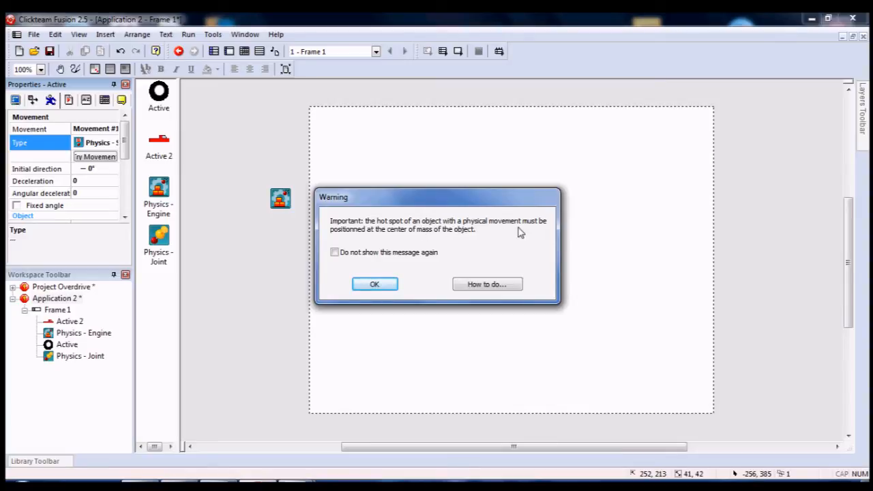
mouse_move(379, 285)
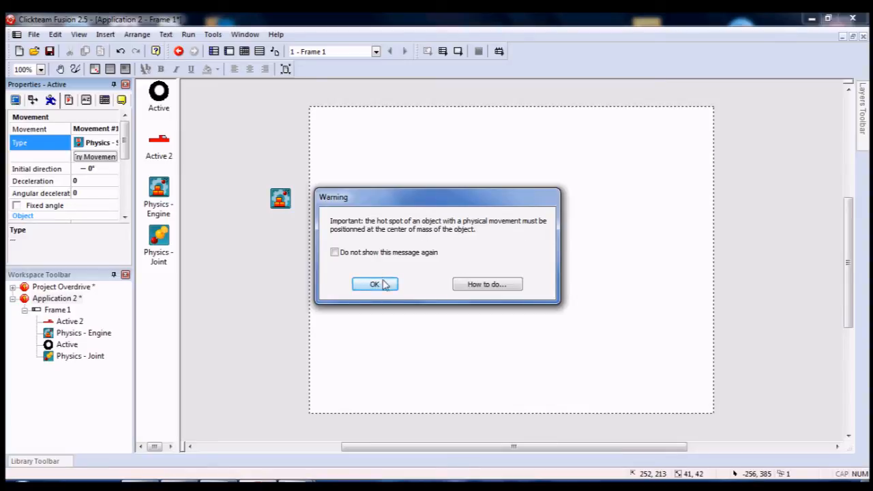
click(373, 284)
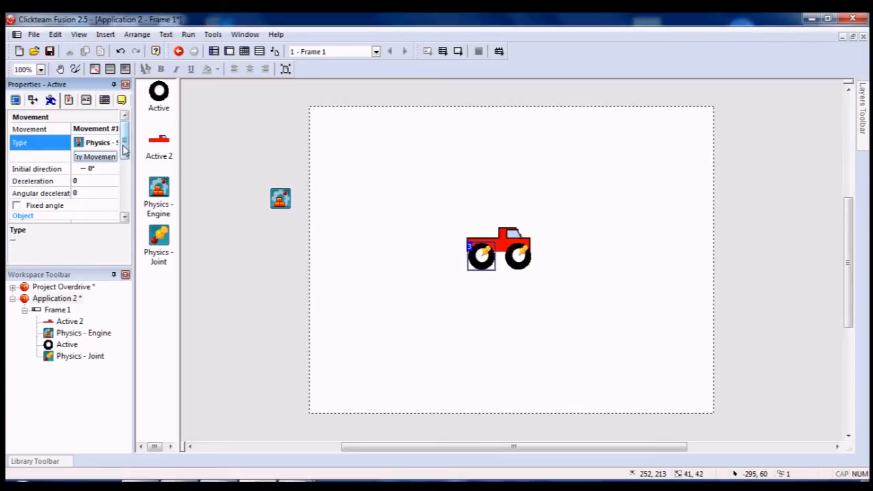
Set the wheel's collision shape to Circle and enable Smooth rotations
scroll(down, 3)
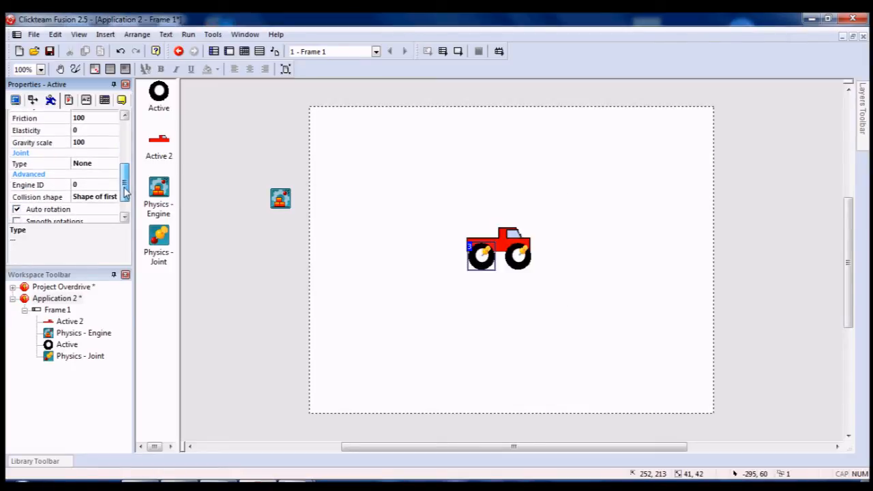
scroll(down, 3)
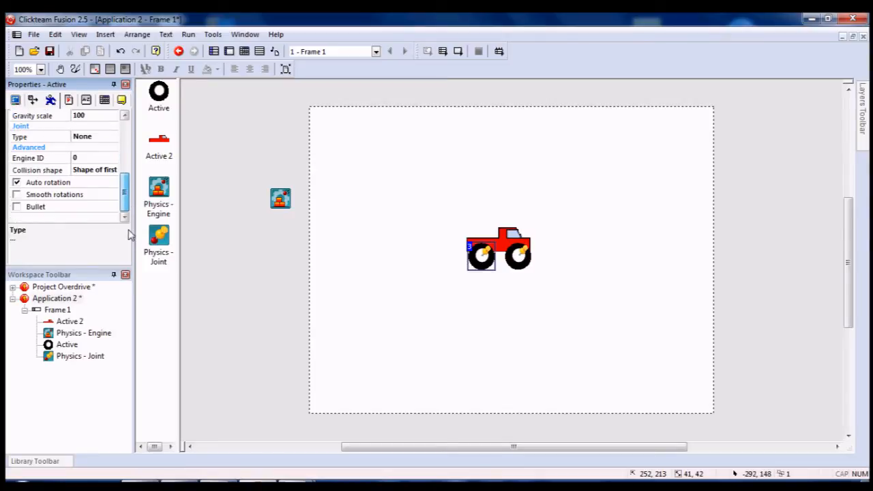
click(113, 170)
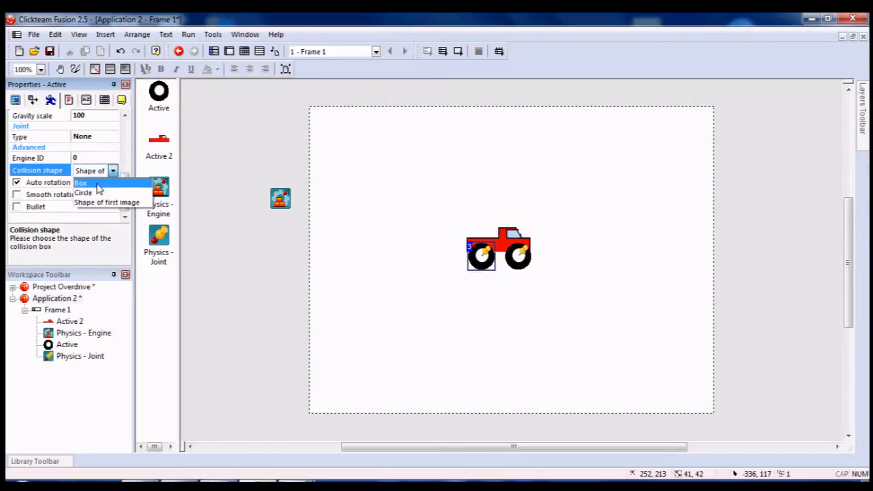
click(84, 192)
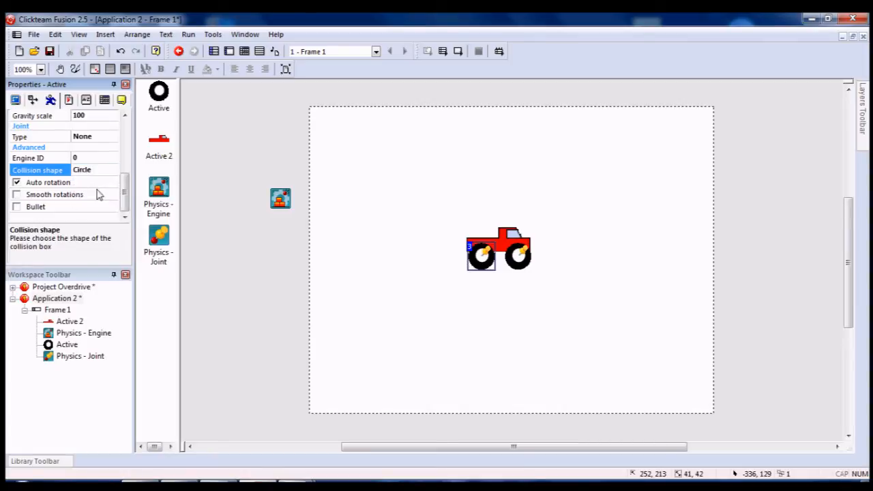
click(17, 194)
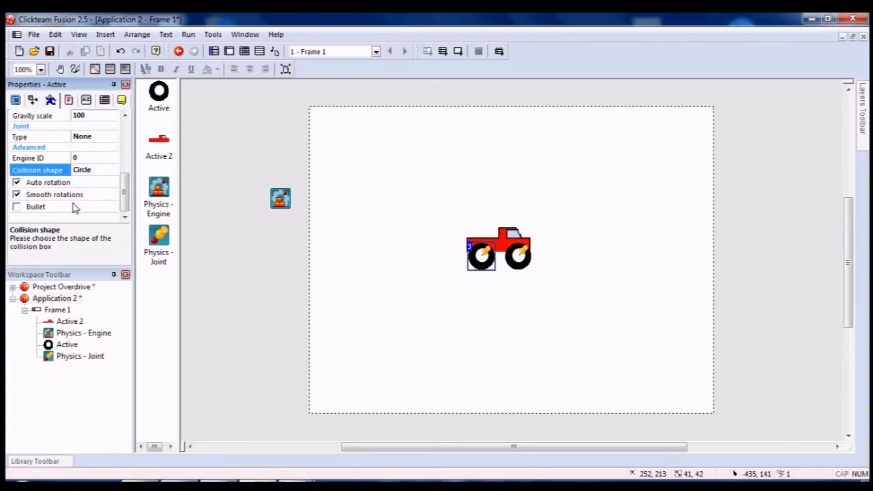
mouse_move(157, 305)
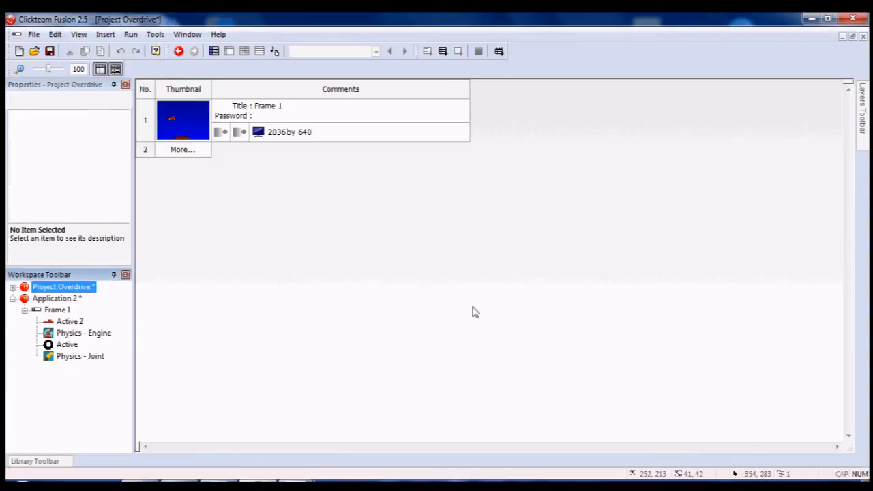
Check the example wheel's rotation settings in Project Overdrive's Frame 1, then return to Application 2's frame
click(182, 120)
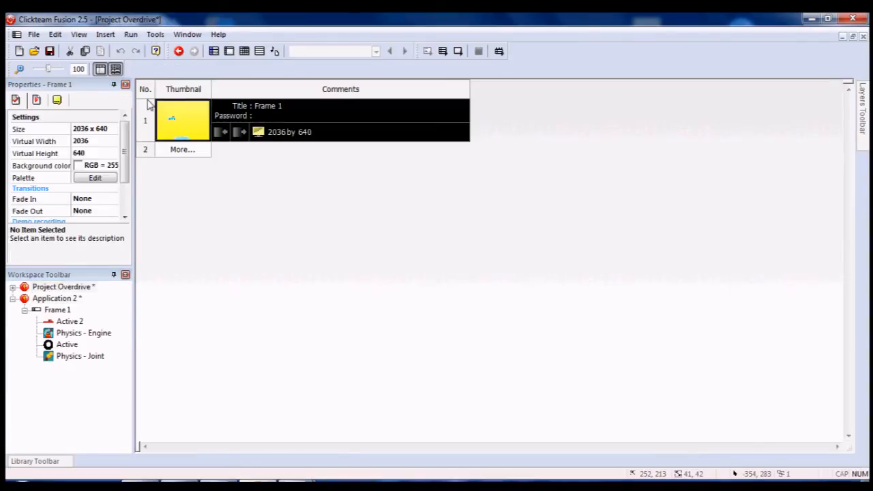
double_click(183, 120)
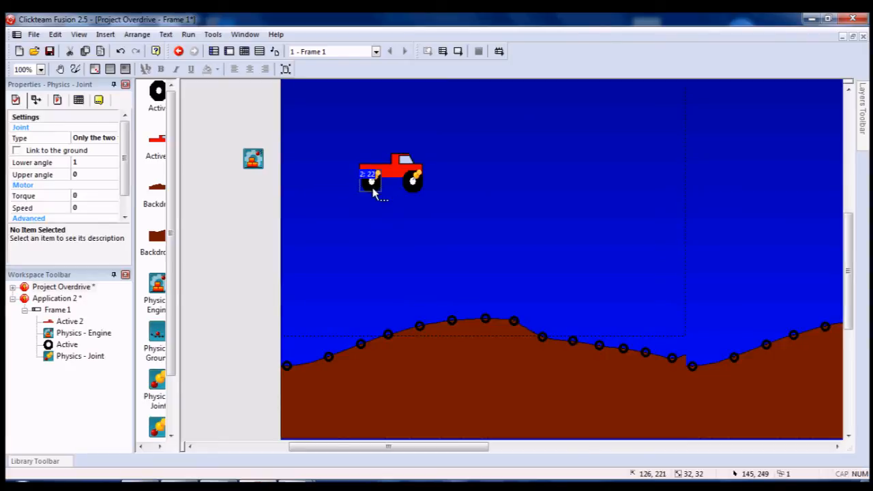
click(371, 180)
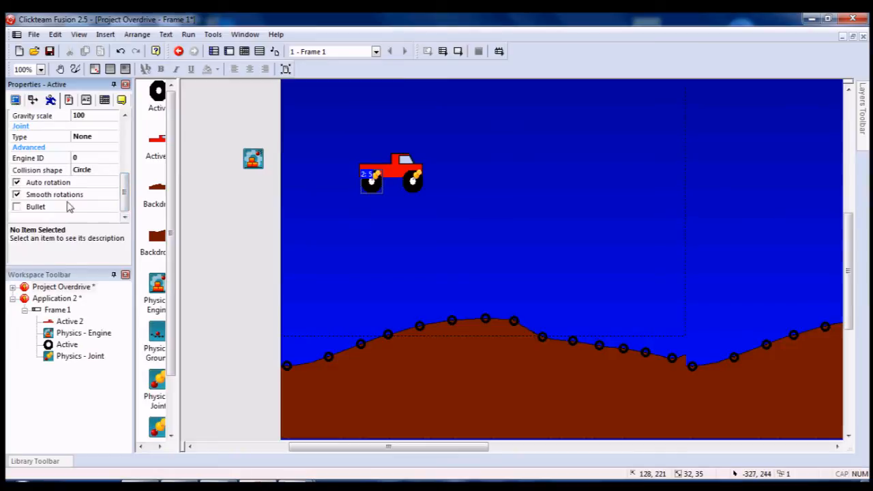
mouse_move(74, 197)
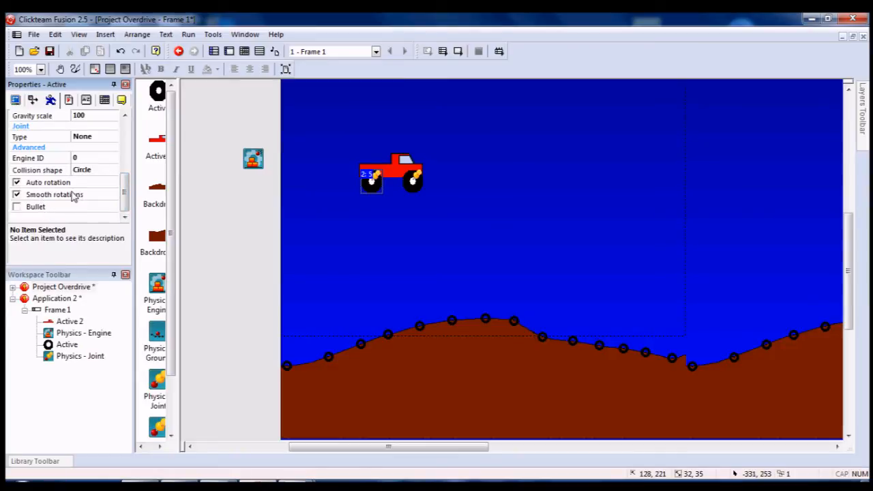
click(56, 298)
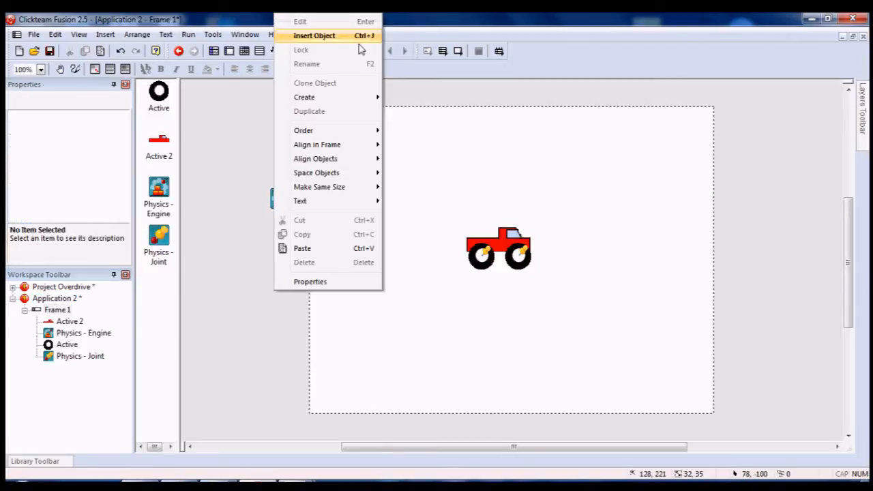
Insert a Backdrop object and resize its image to 640 by 320
click(314, 35)
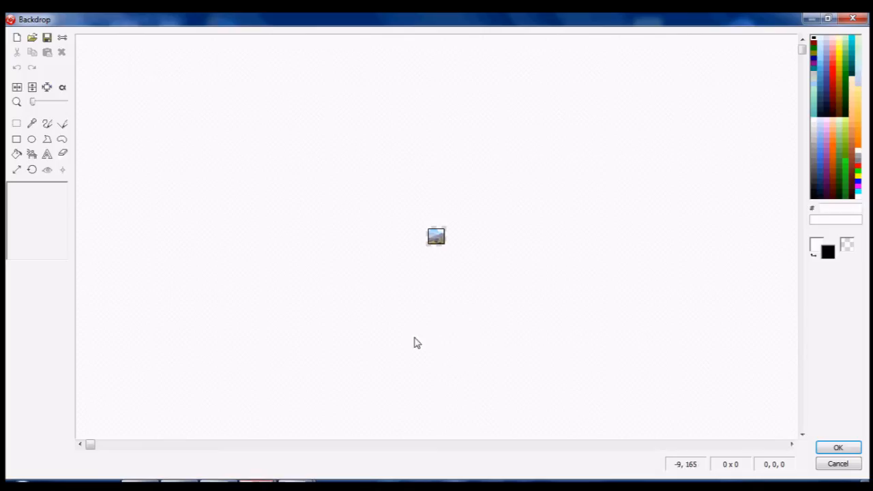
click(16, 169)
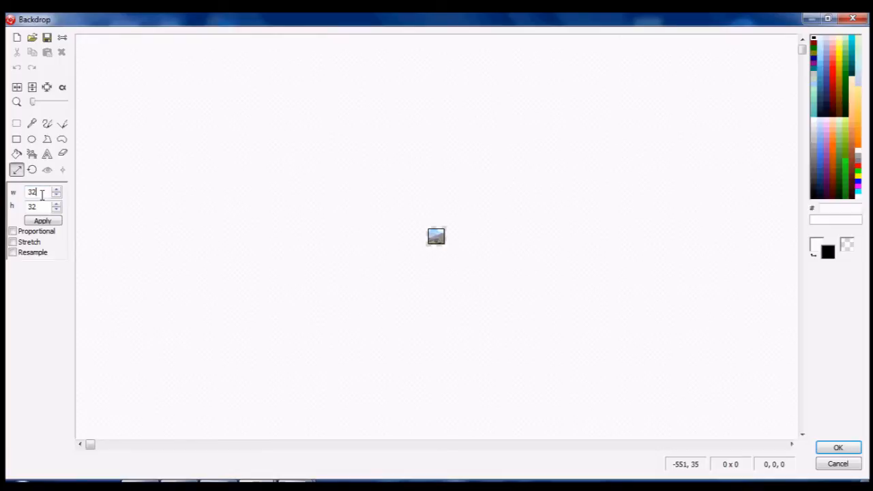
text(640)
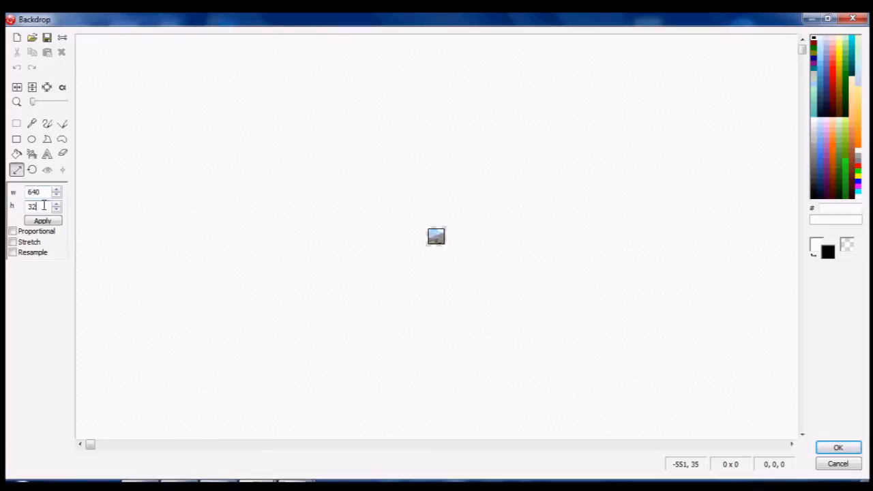
click(42, 219)
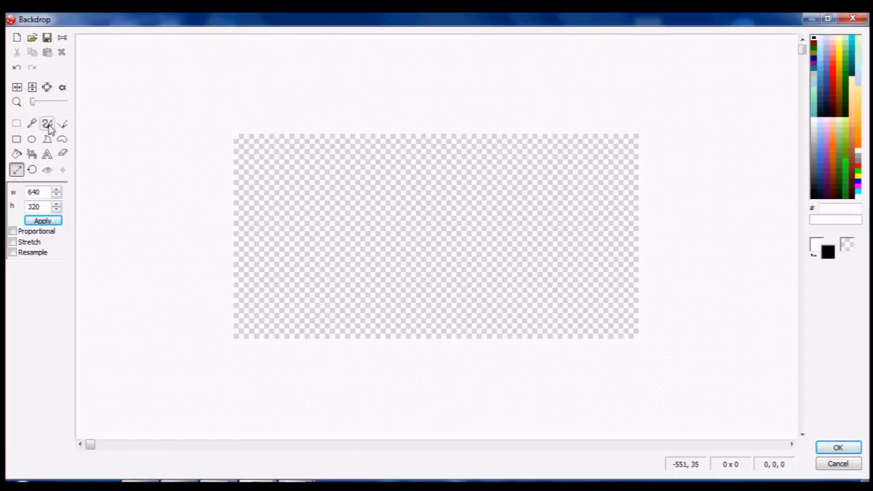
Draw the hilly ground outline across the canvas and fill below it in brown
click(47, 123)
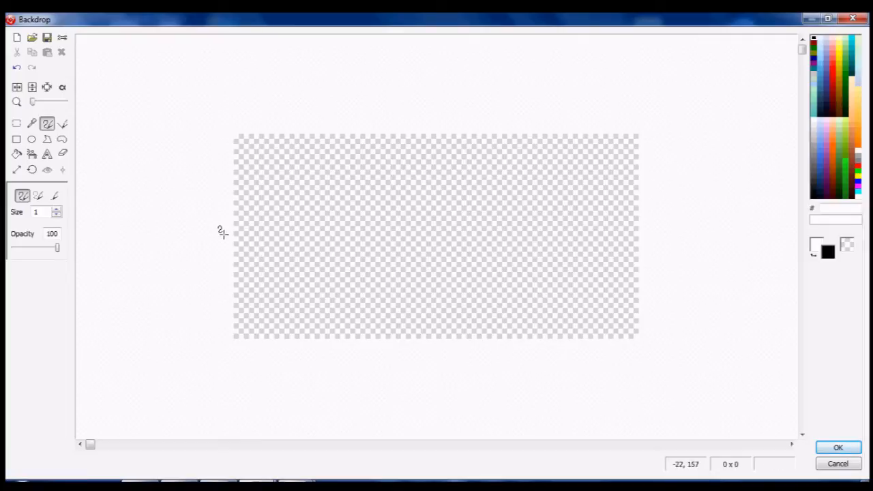
drag(234, 234, 638, 198)
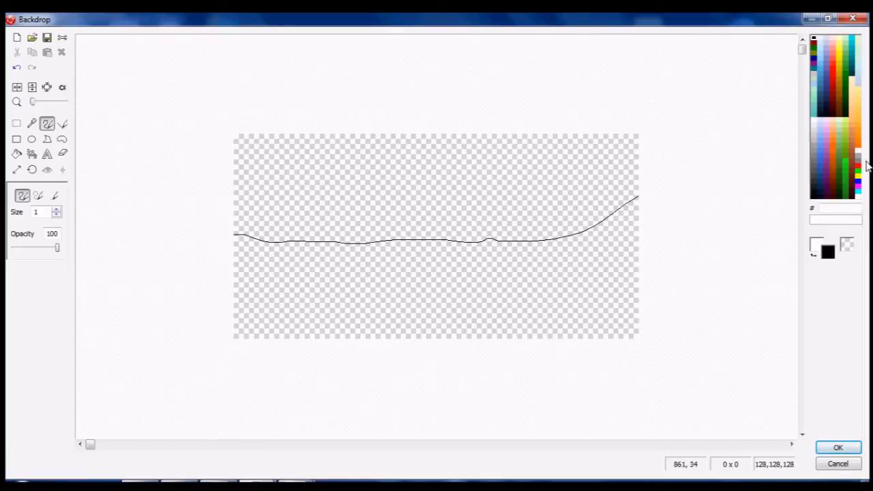
click(854, 166)
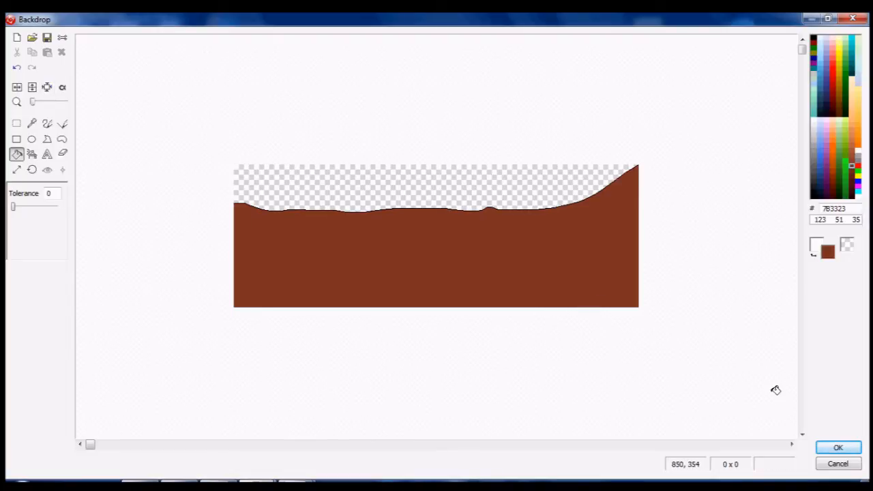
click(838, 448)
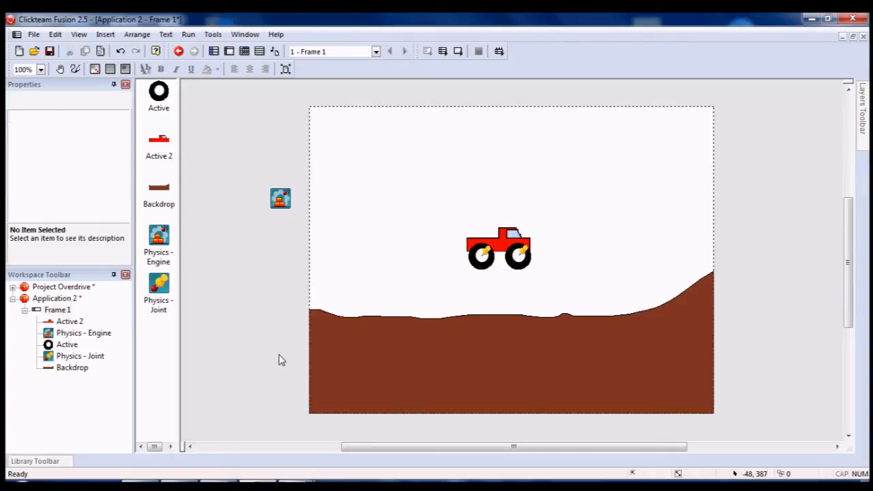
Start inserting a Physics - Ground object via Insert Object's Physics category
right_click(281, 199)
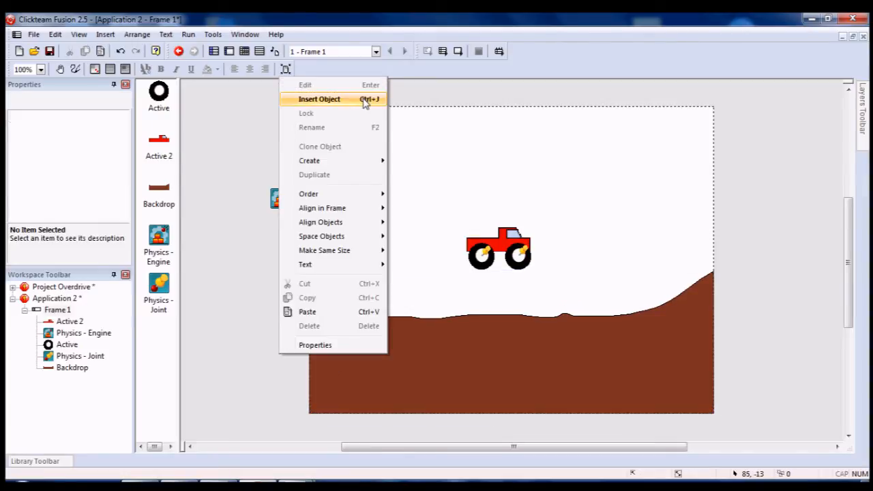
click(319, 99)
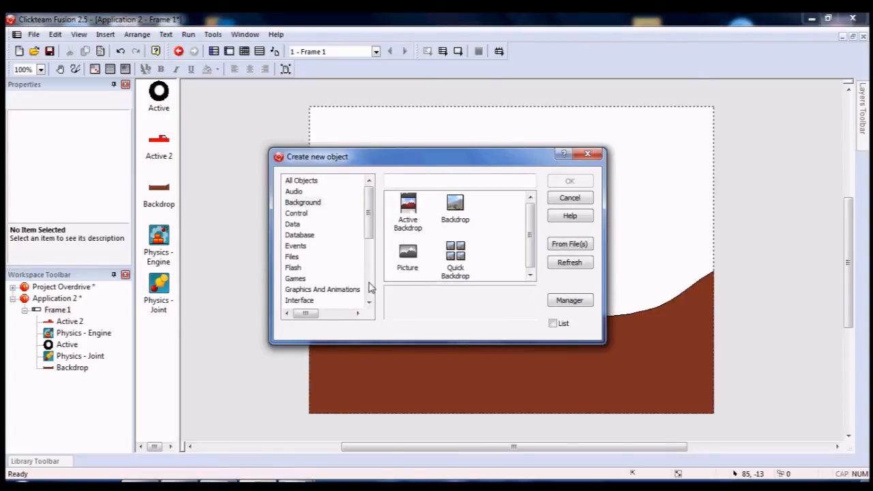
click(294, 235)
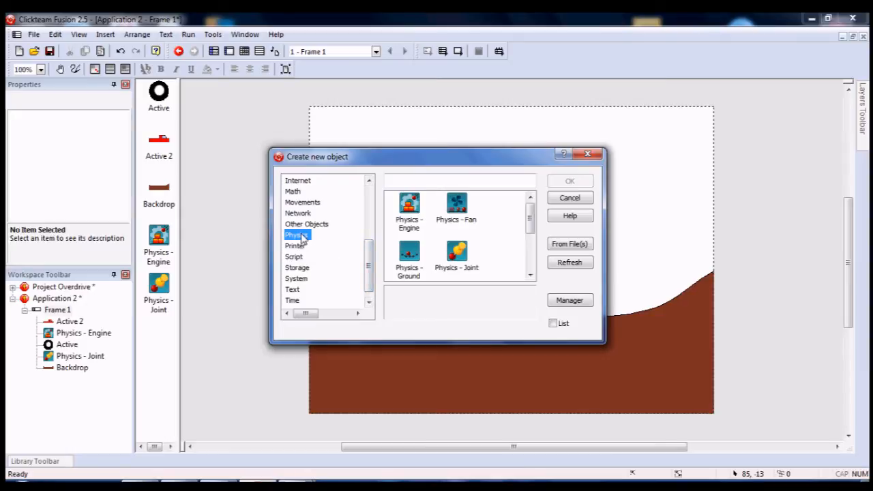
mouse_move(410, 256)
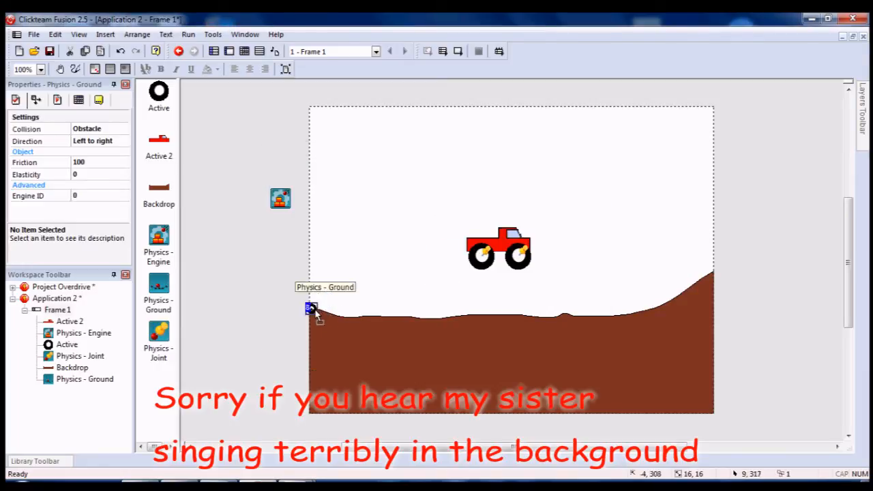
Duplicate the Physics - Ground object into several copies to line the hill's surface
right_click(310, 308)
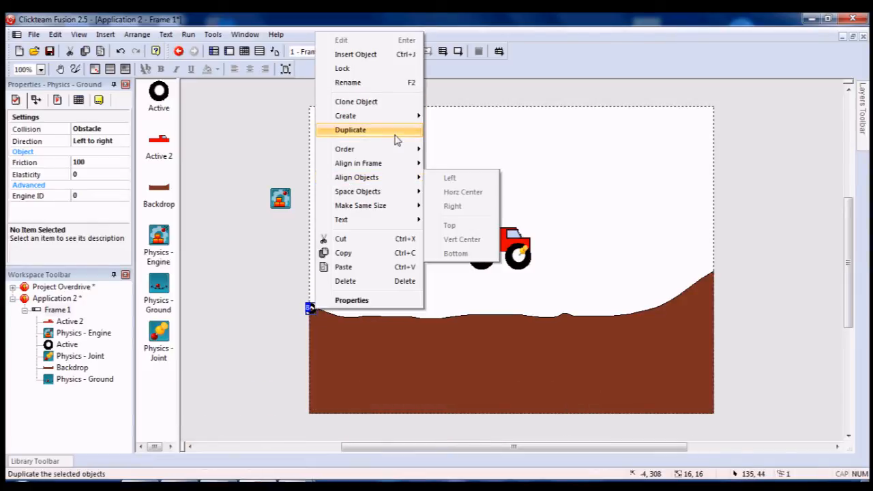
click(351, 129)
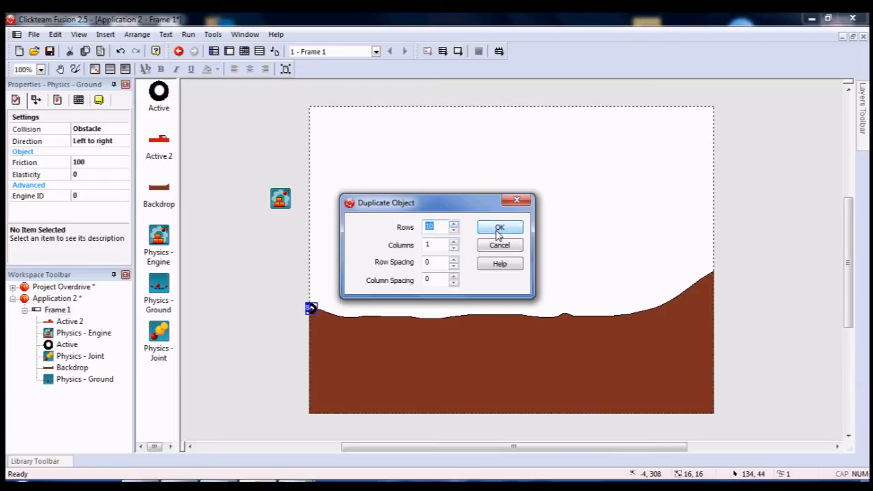
click(500, 227)
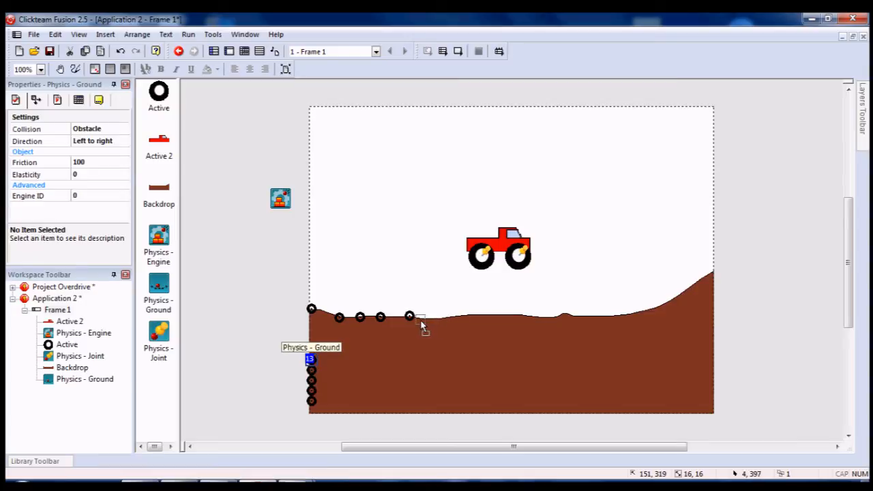
mouse_move(442, 327)
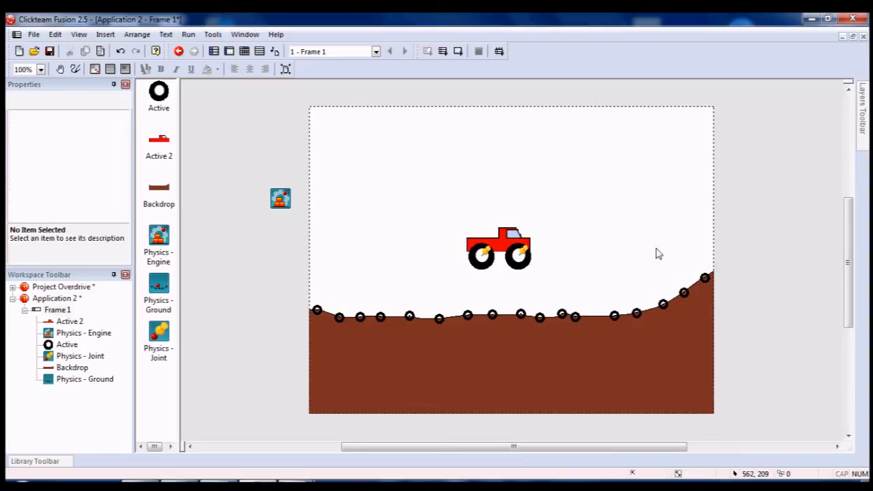
mouse_move(62, 309)
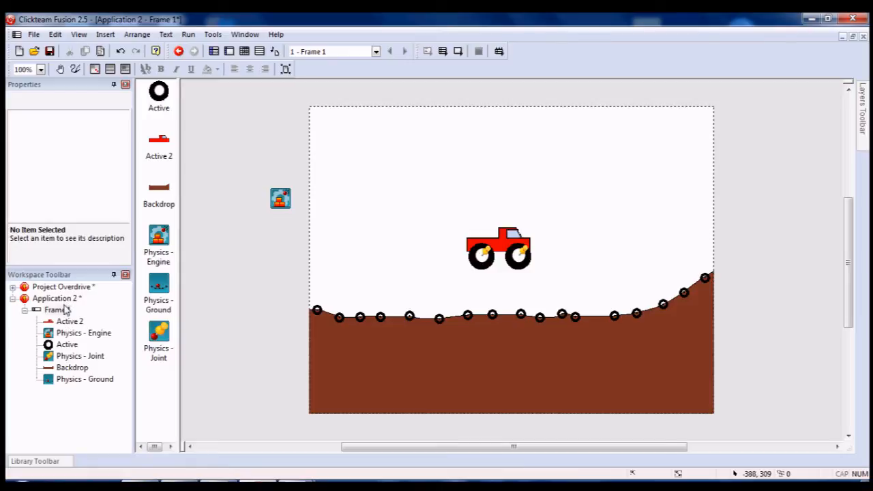
Add events stopping the wheel on background collision and testing the truck leaving the frame
click(82, 35)
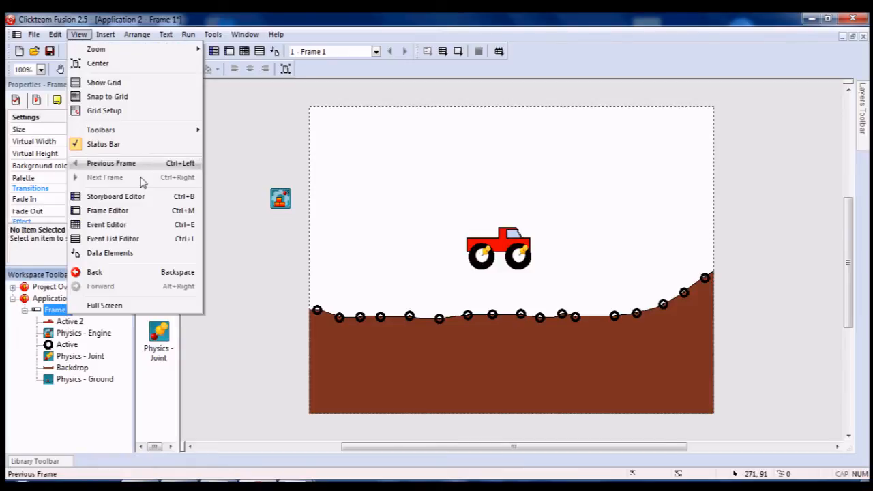
click(106, 224)
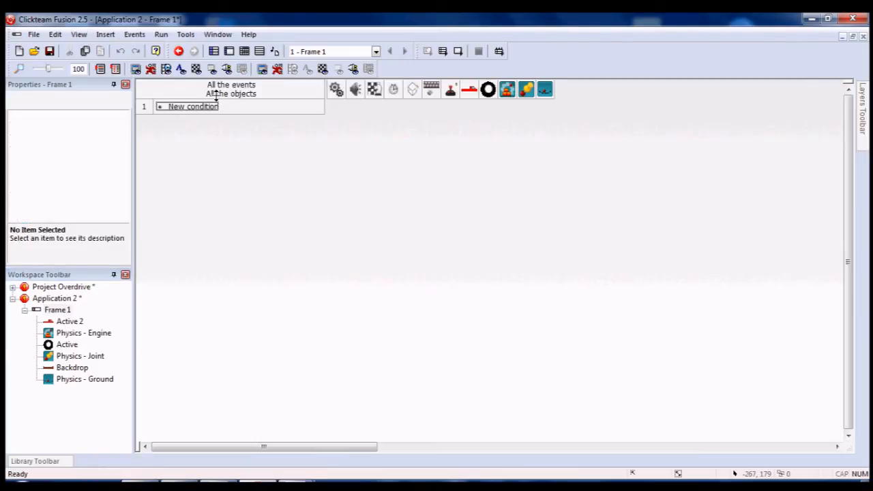
click(191, 106)
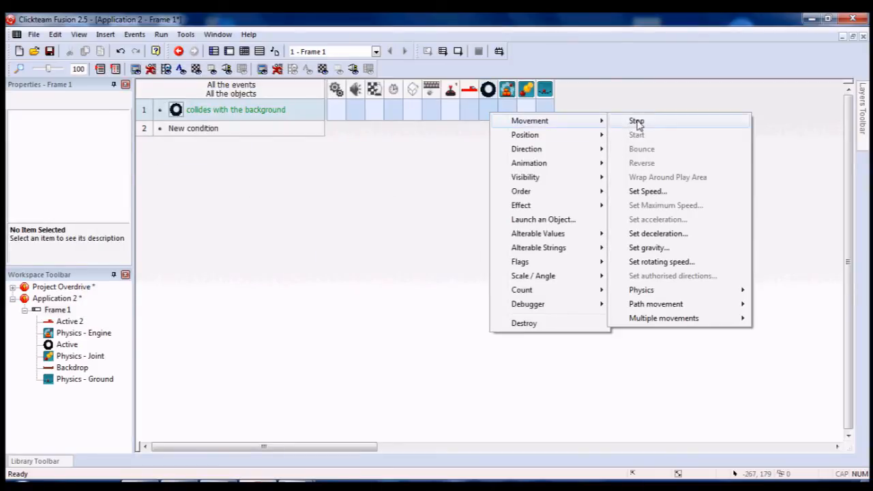
click(636, 120)
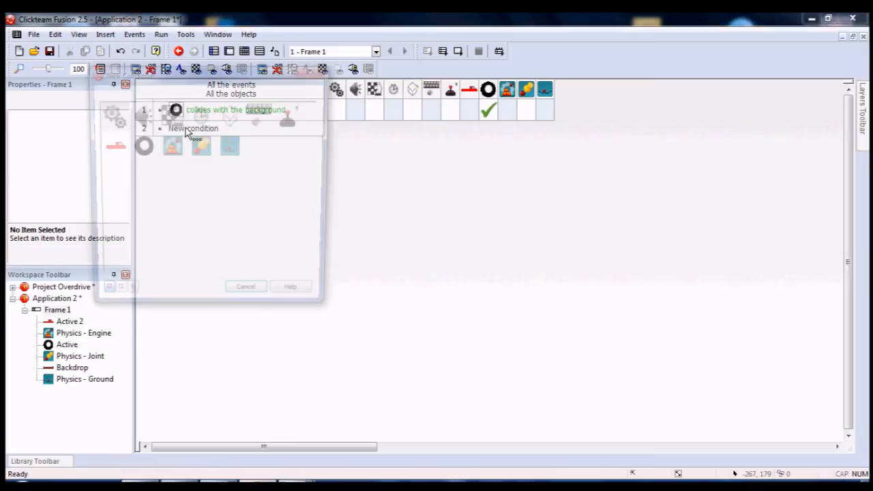
click(109, 144)
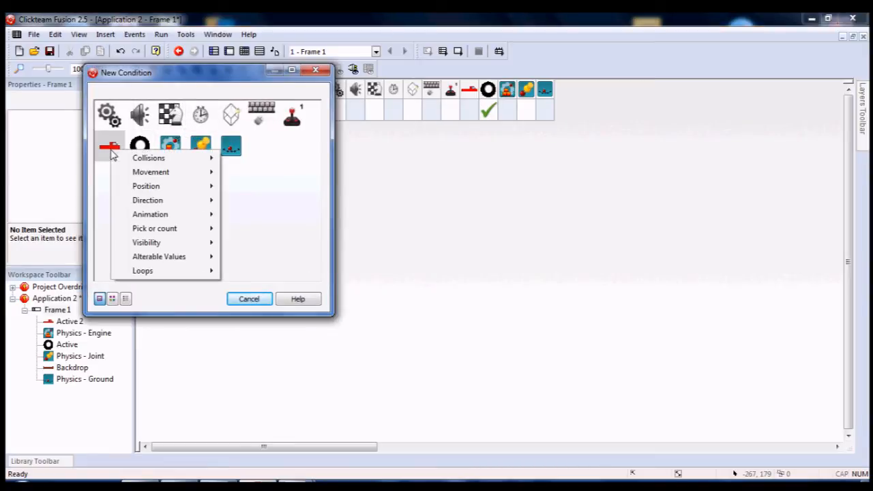
click(146, 186)
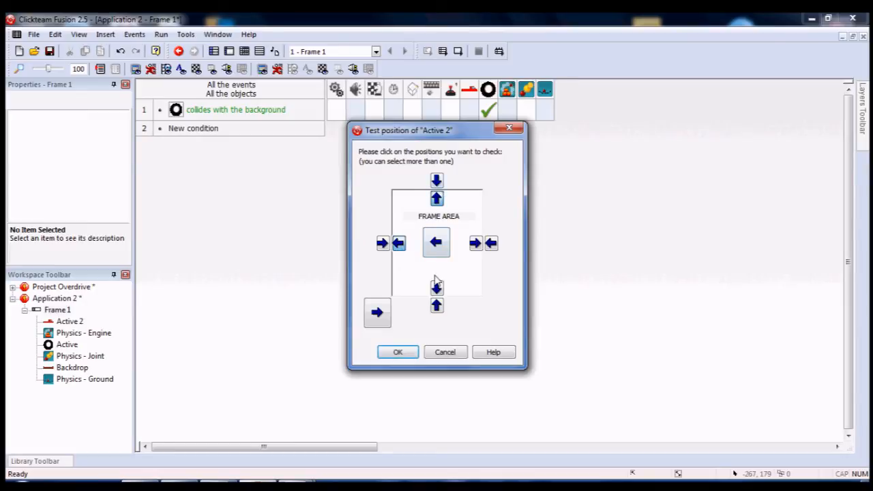
click(397, 352)
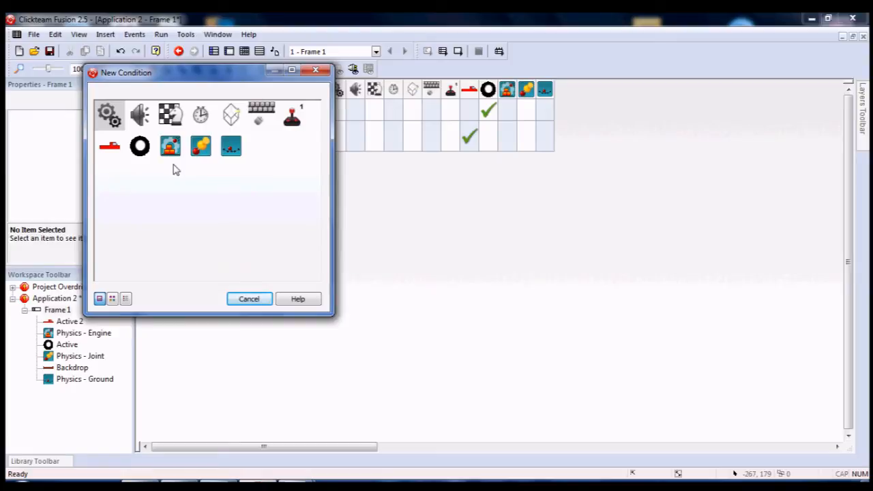
mouse_move(139, 147)
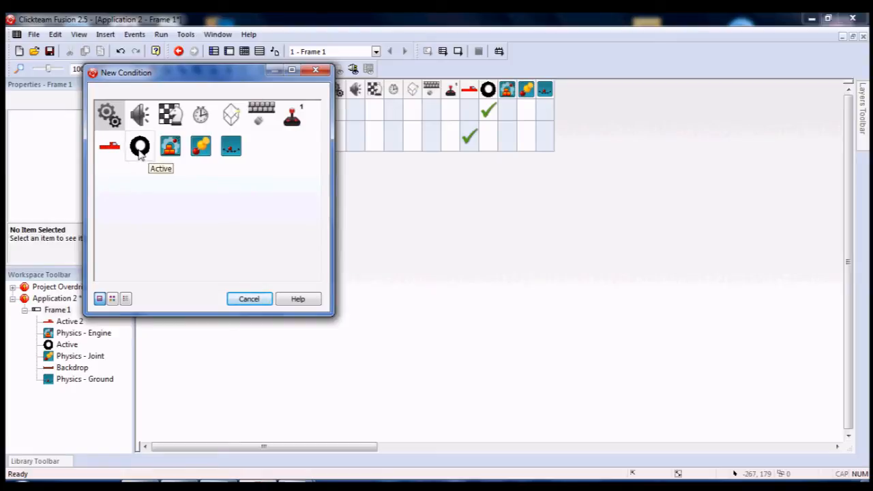
mouse_move(199, 146)
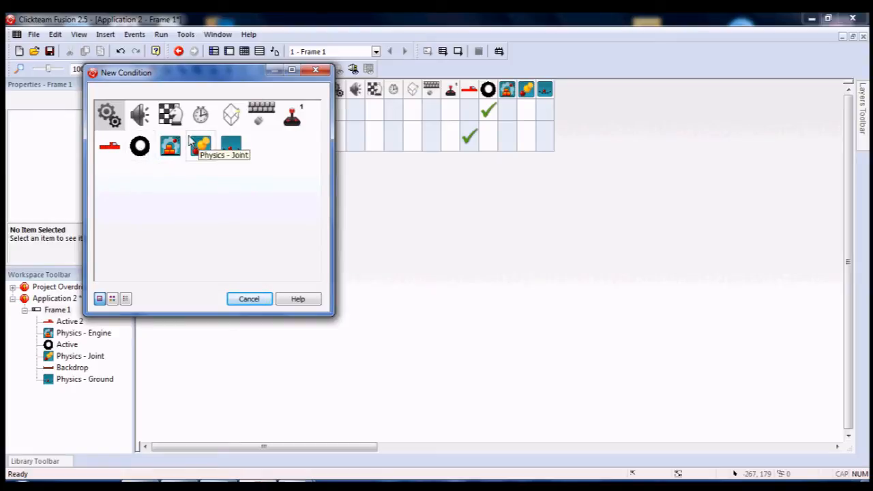
mouse_move(183, 142)
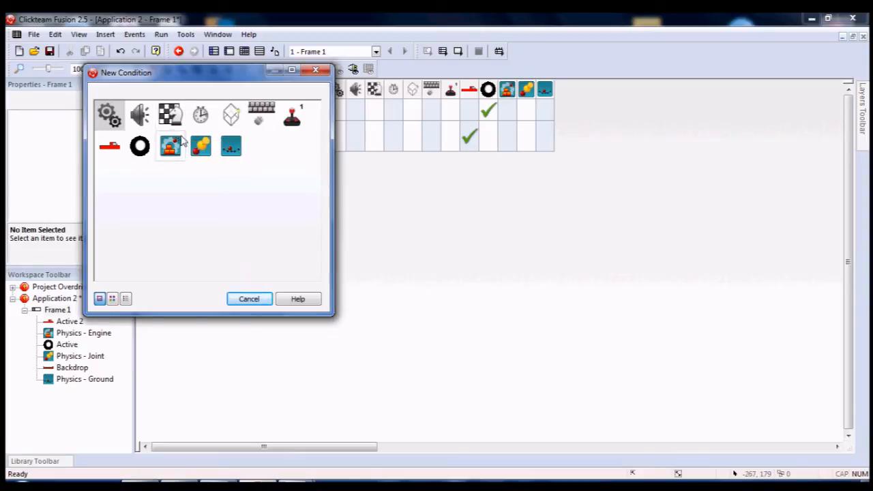
mouse_move(114, 155)
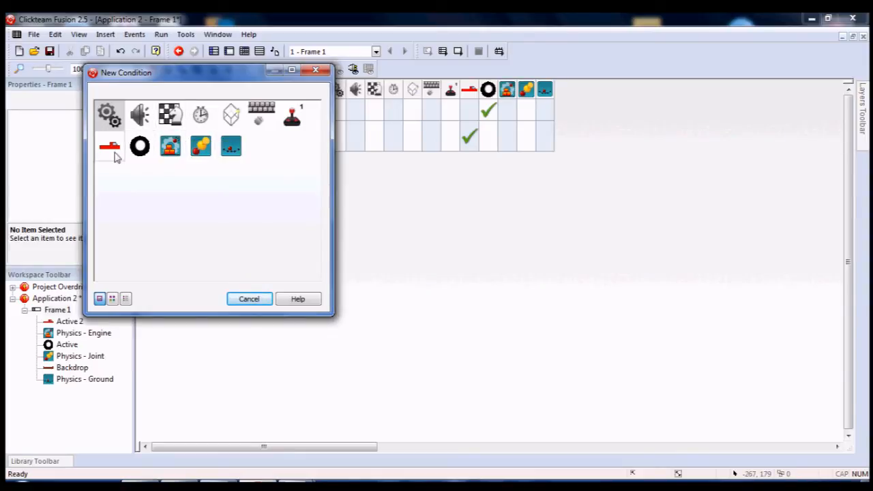
Add an Always event that centers the camera on the truck
click(108, 114)
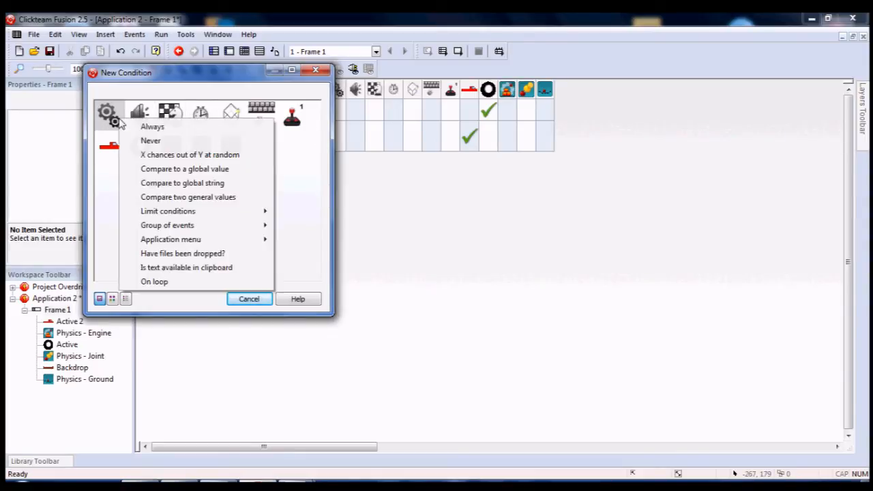
click(152, 126)
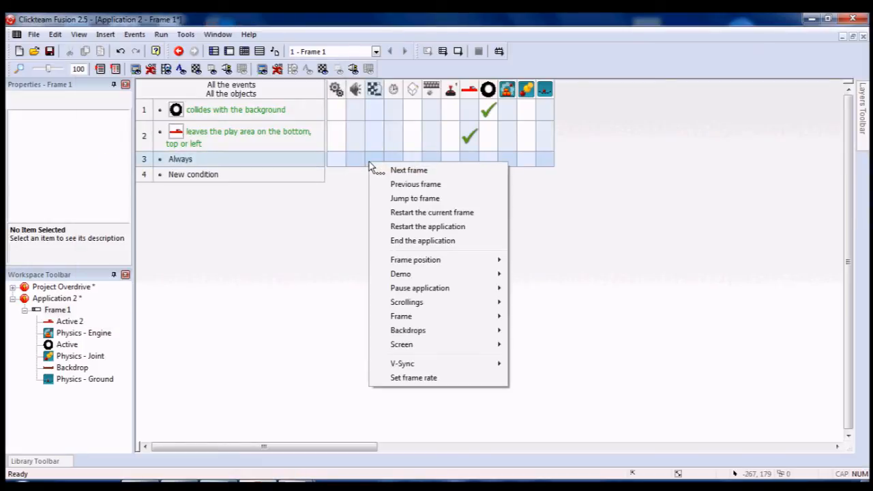
mouse_move(414, 260)
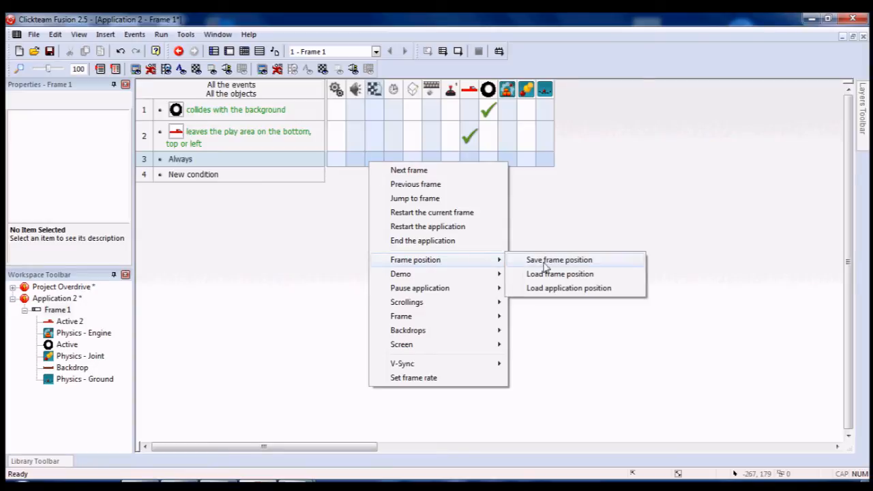
mouse_move(407, 303)
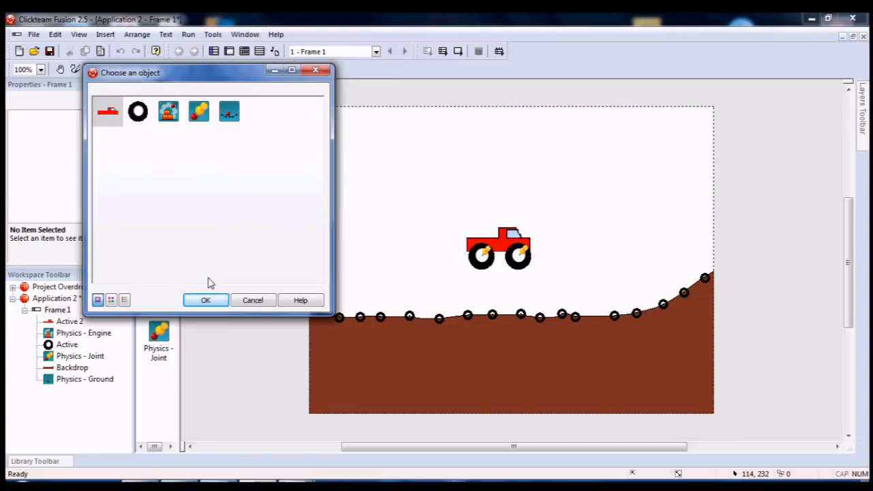
click(205, 300)
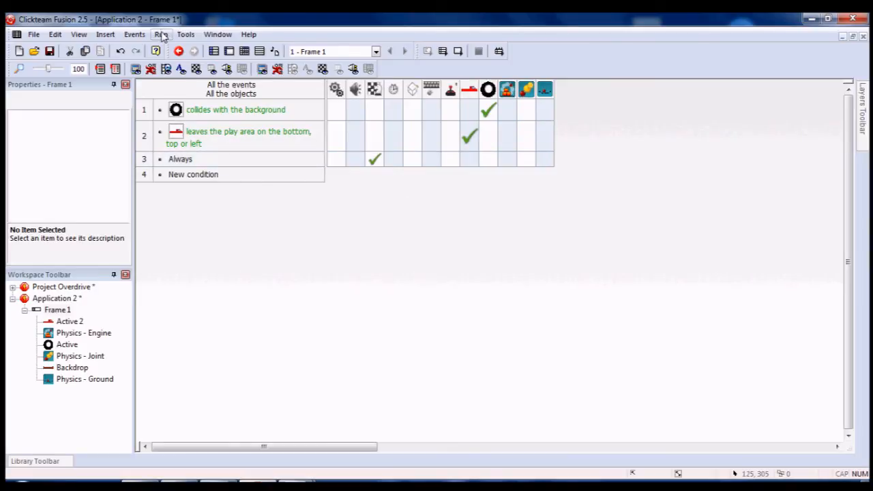
click(183, 50)
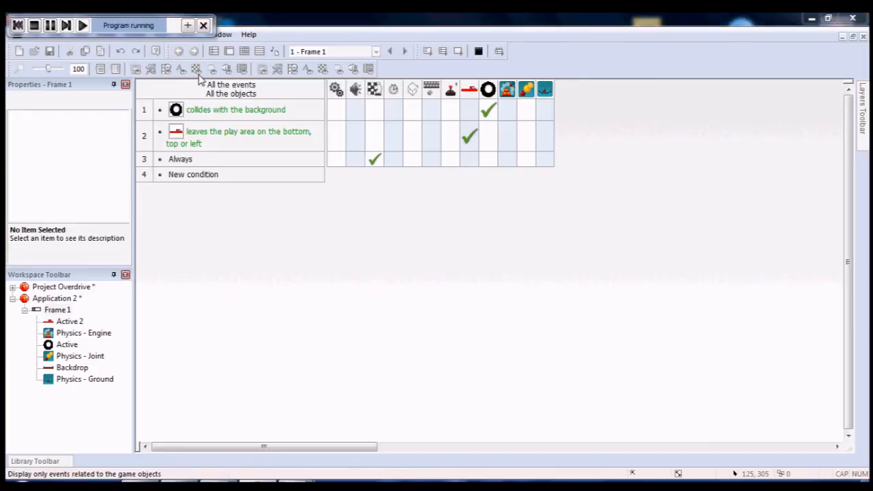
click(82, 25)
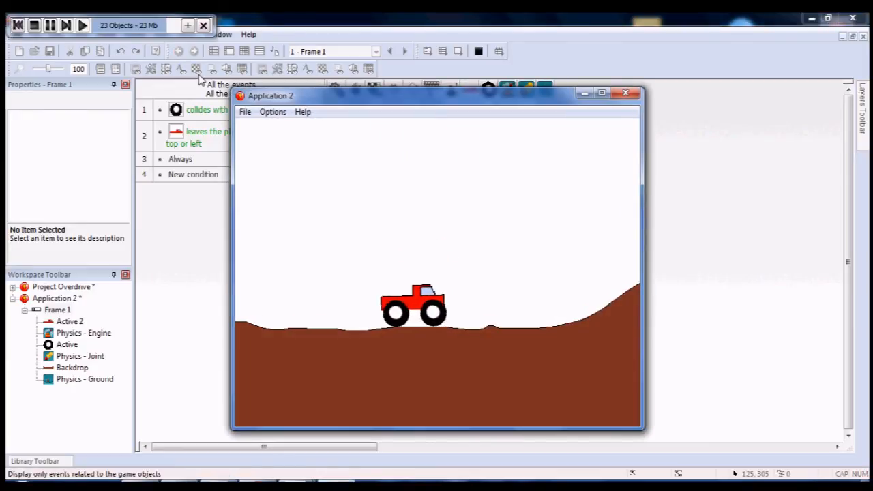
click(625, 92)
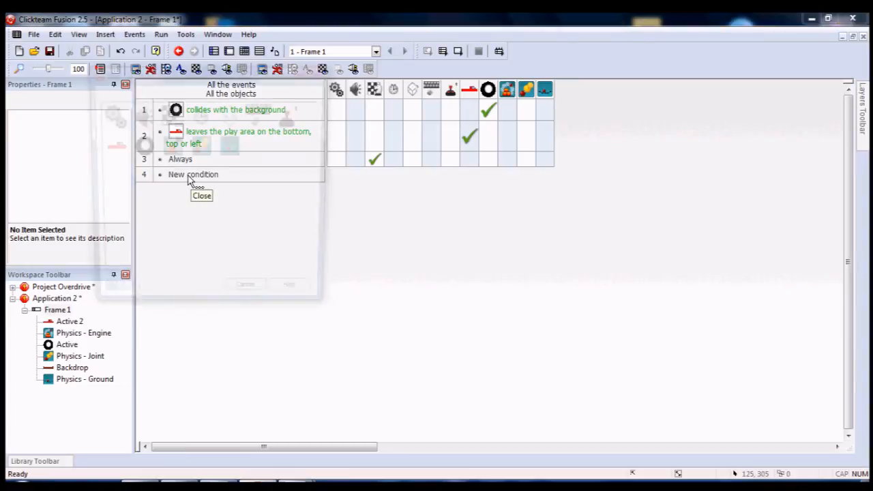
Add an 'Upon pressing Right Arrow' keyboard condition as a new event
click(194, 174)
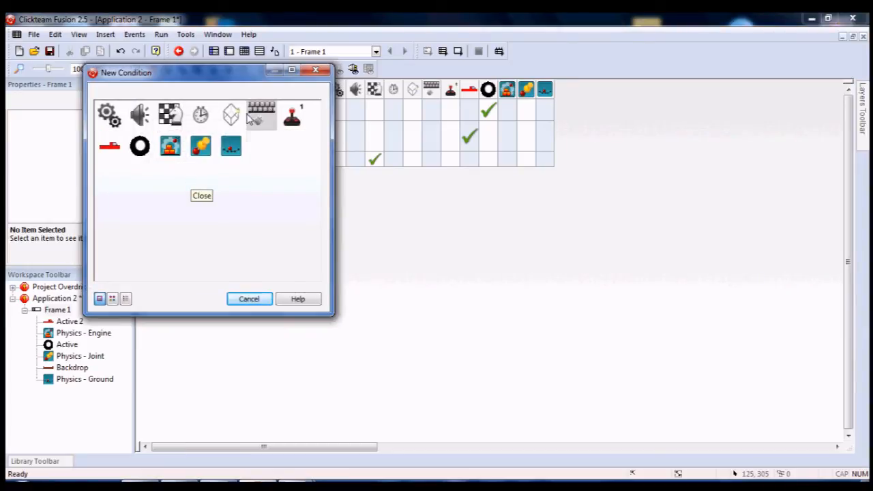
click(259, 115)
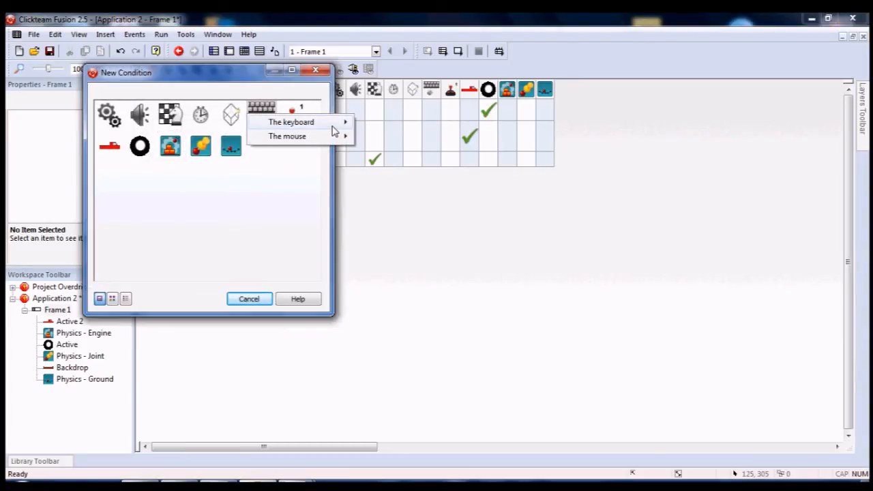
click(292, 122)
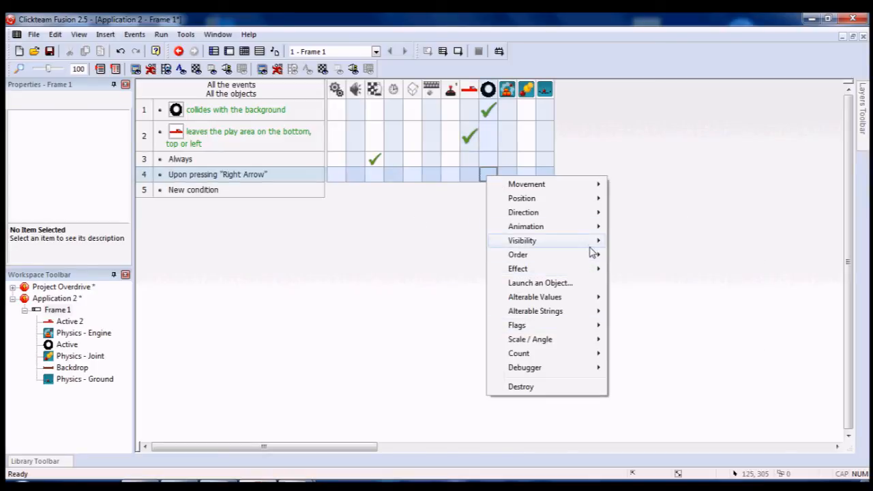
mouse_move(527, 183)
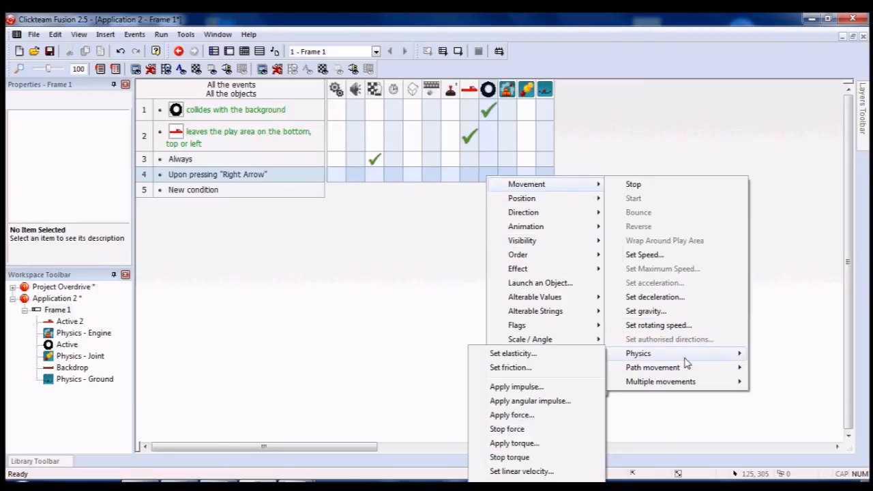
Make the event apply a physics force of 75 at angle 0 to the wheel
click(512, 415)
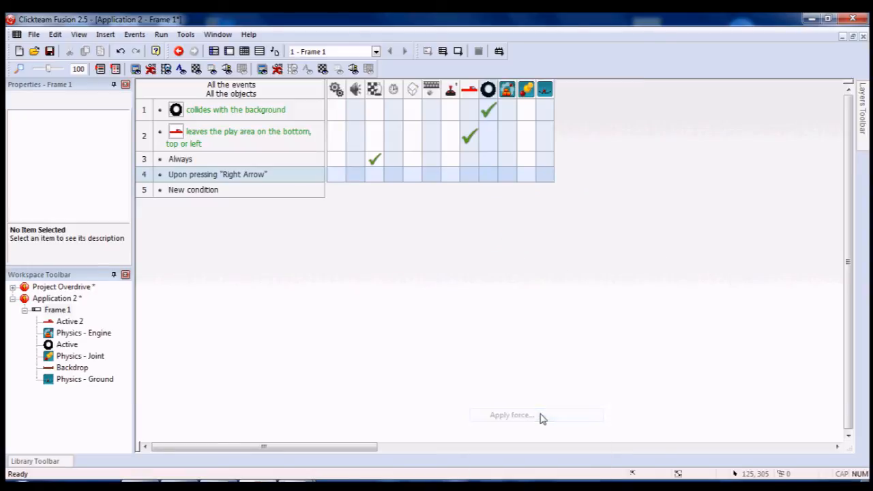
click(510, 415)
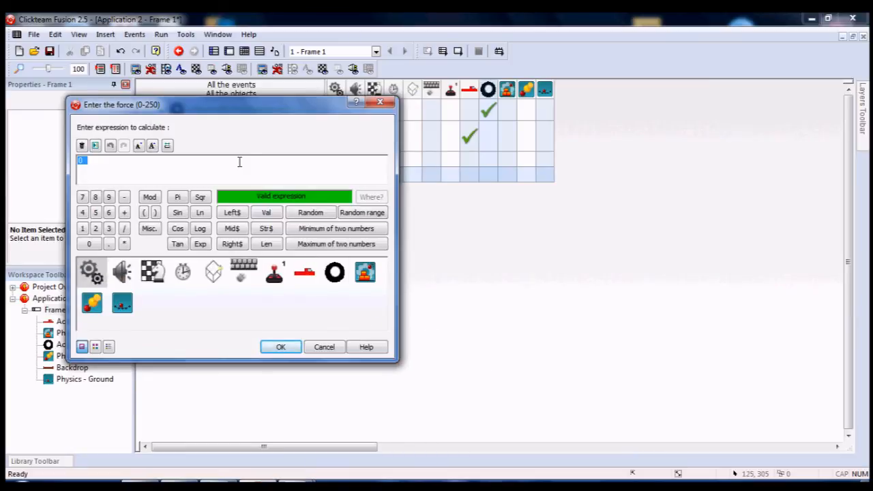
text(75)
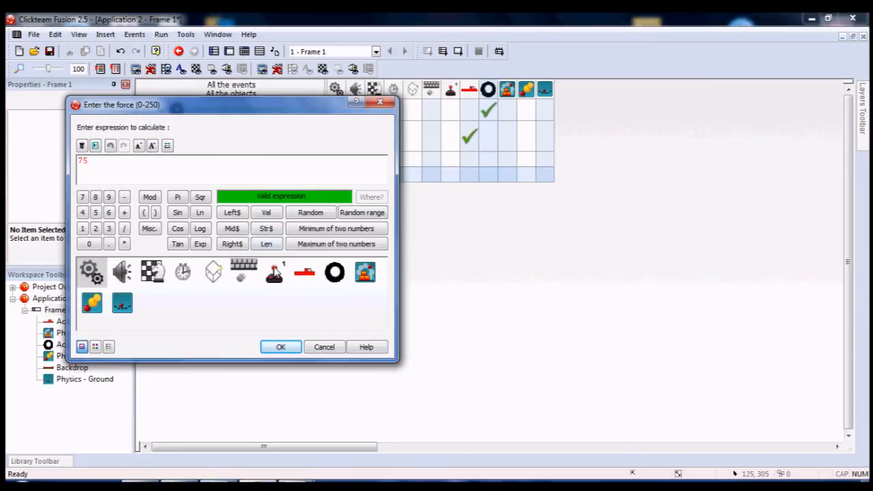
click(282, 347)
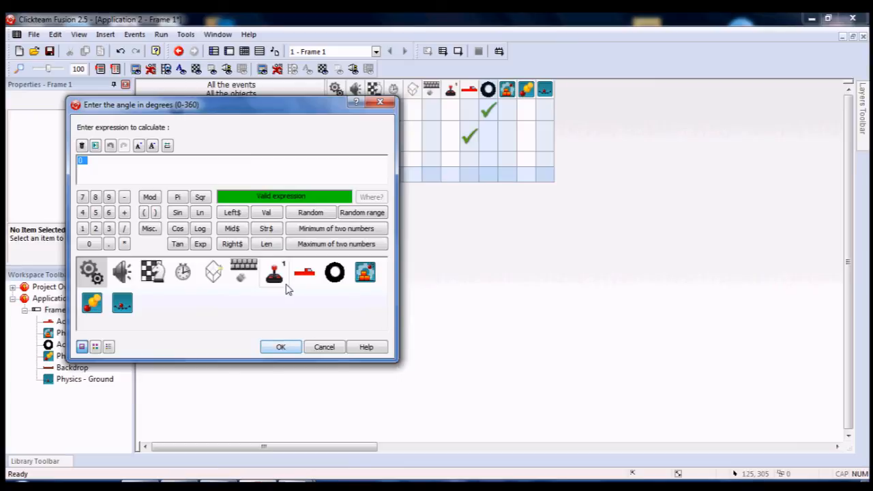
mouse_move(267, 169)
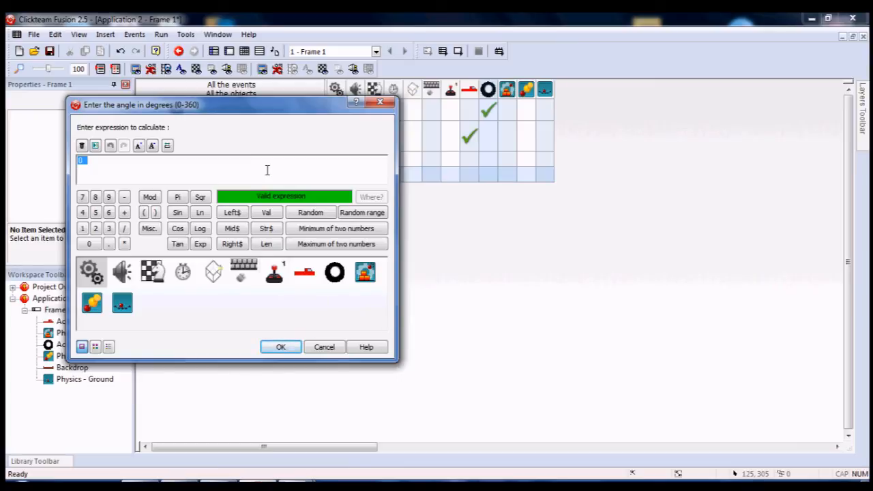
click(281, 348)
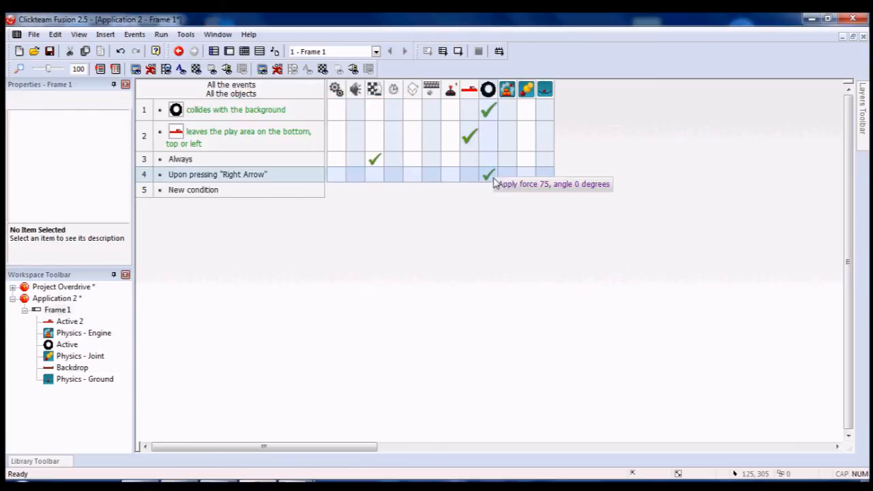
Add an 'Upon pressing Left Arrow' event applying a force of -75 to the wheel
click(217, 174)
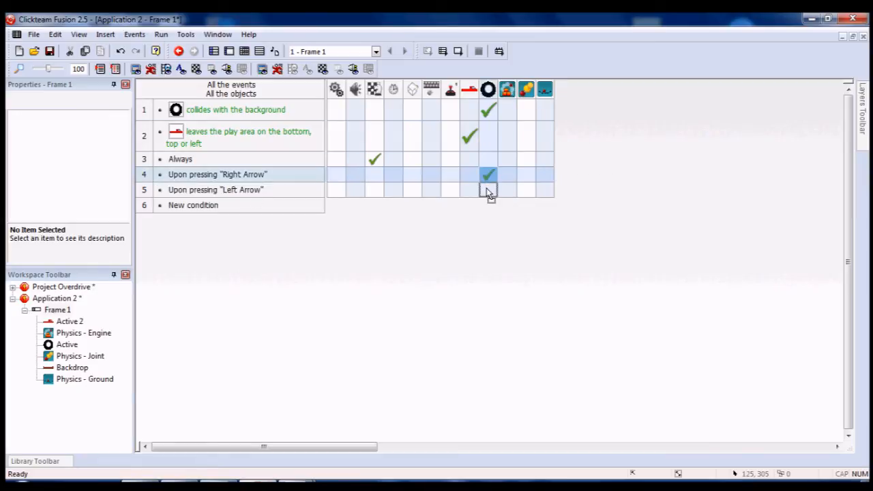
right_click(489, 189)
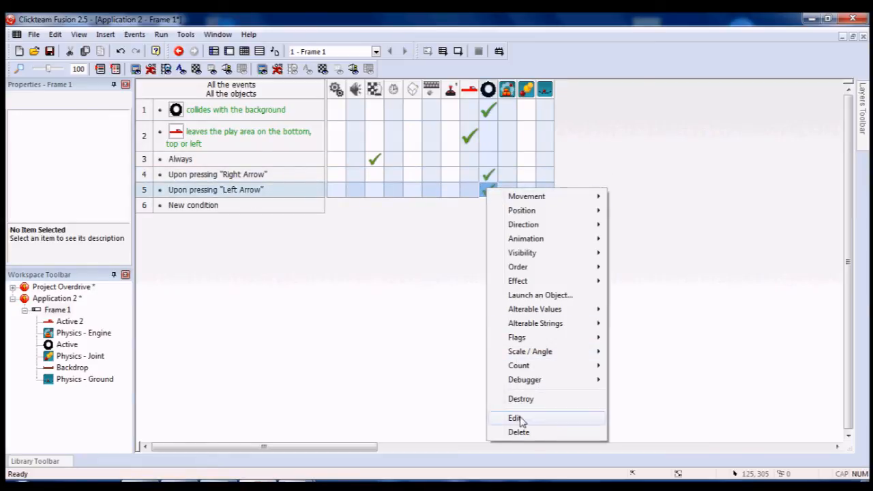
click(513, 418)
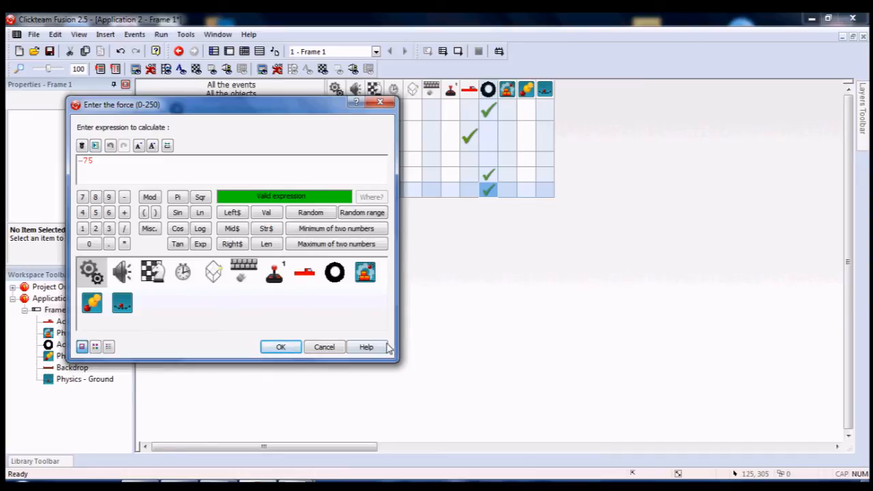
click(282, 348)
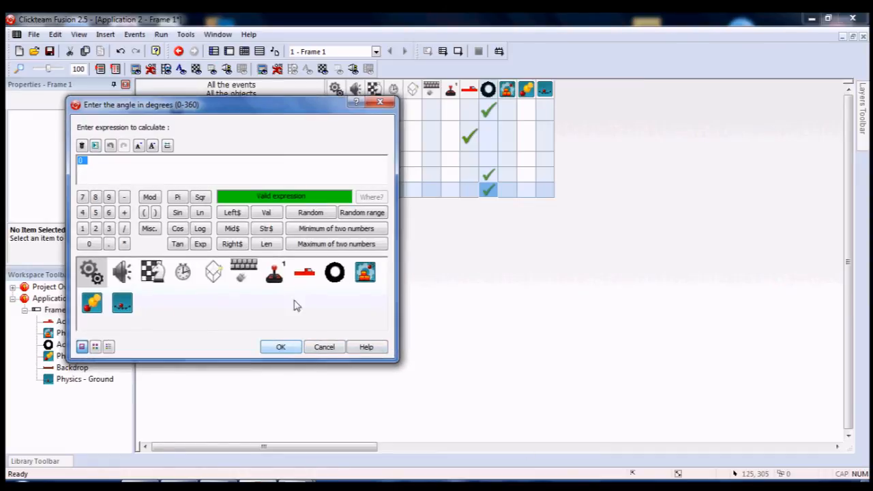
click(281, 347)
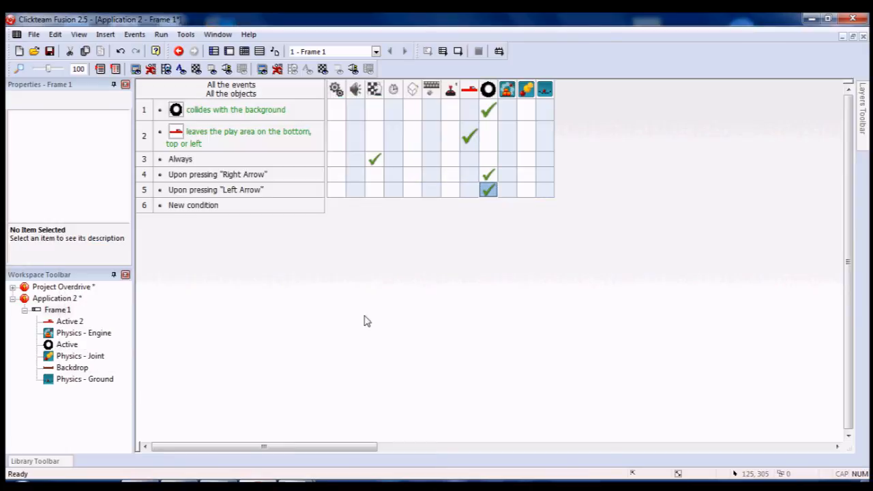
mouse_move(489, 176)
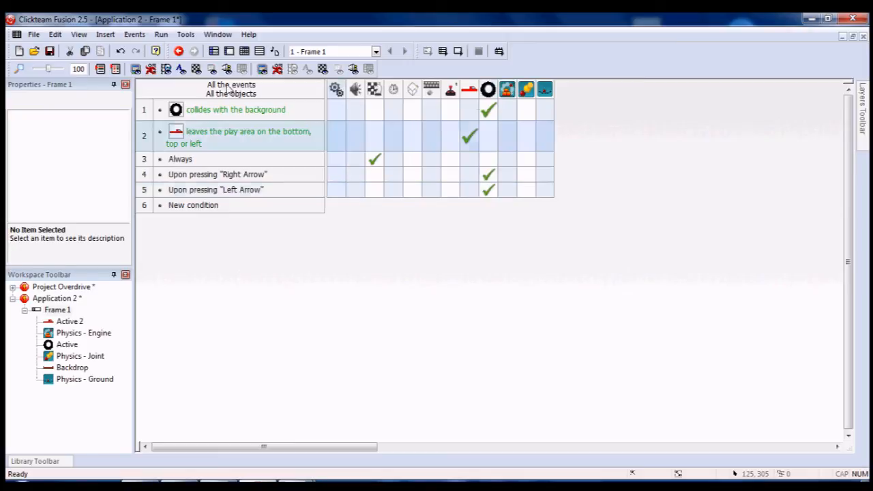
Test-run the frame twice to watch the truck drive on the hill, closing each run
click(161, 34)
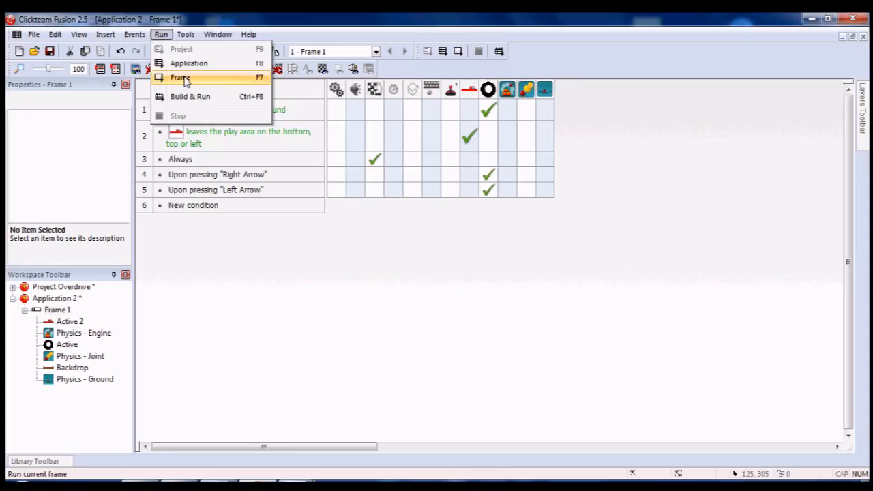
click(180, 77)
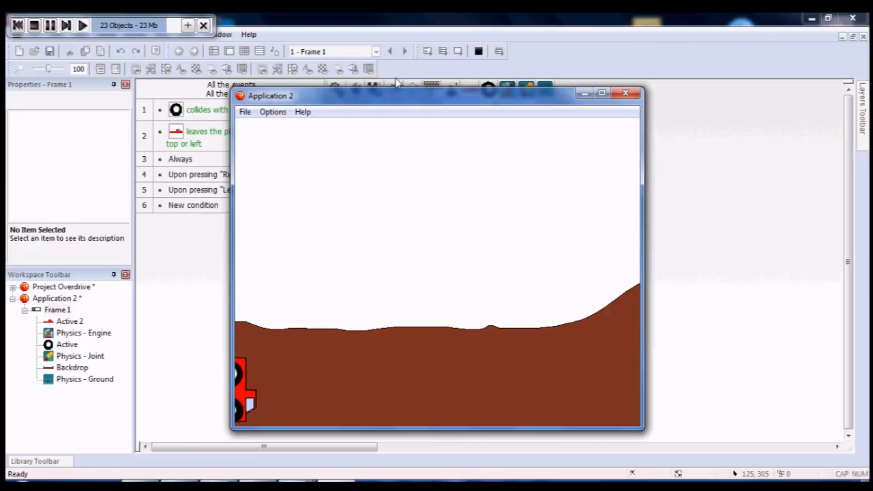
click(245, 112)
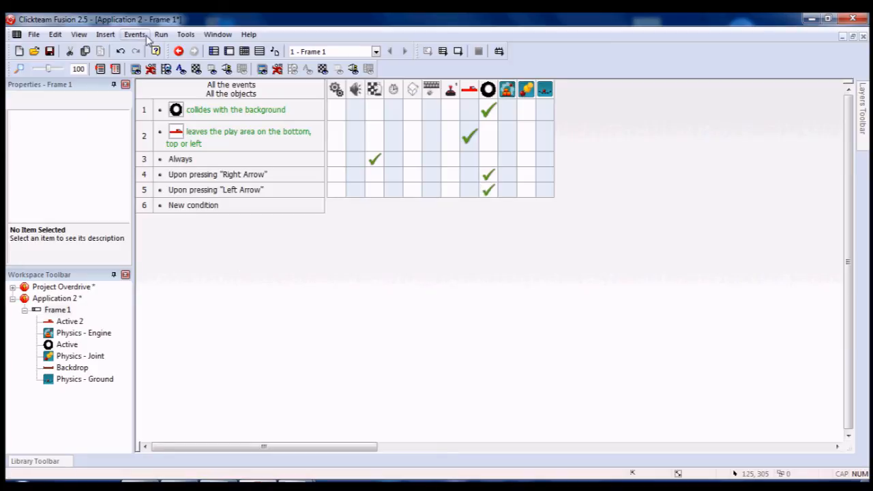
click(134, 34)
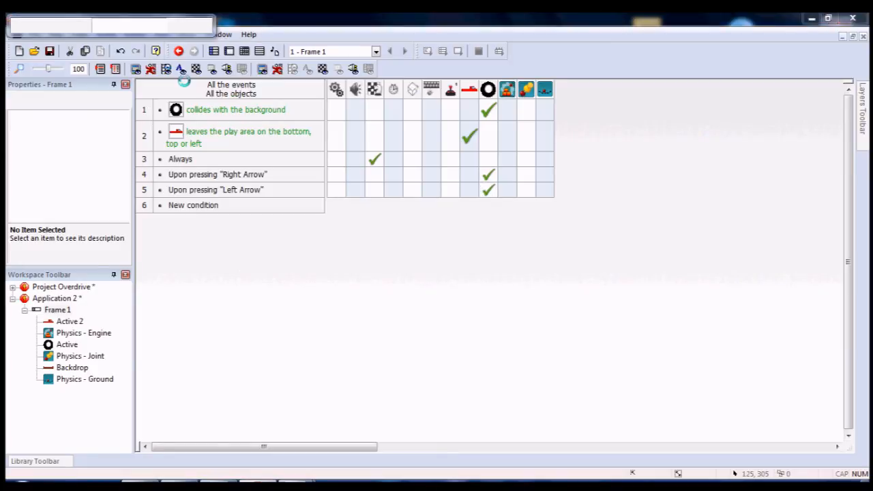
click(180, 51)
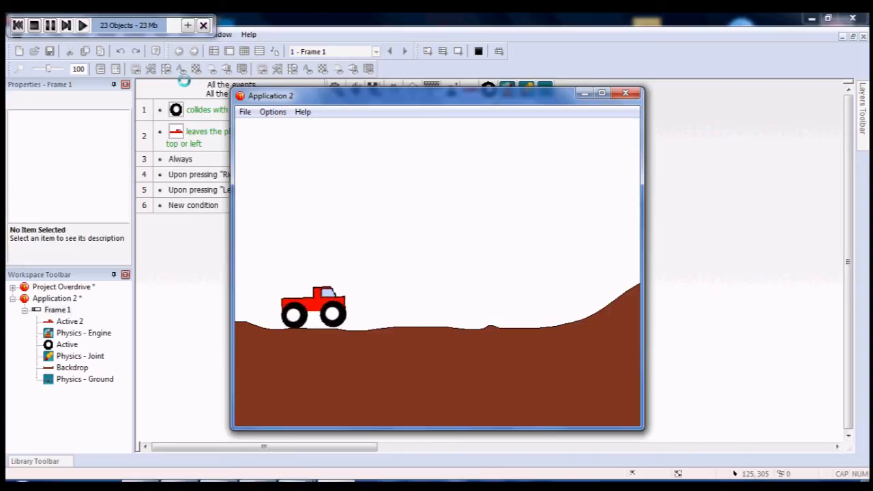
click(625, 93)
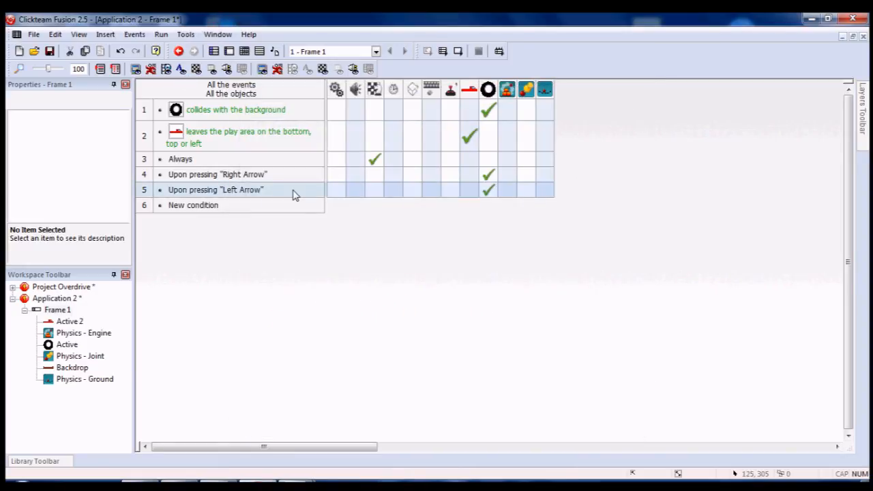
mouse_move(490, 191)
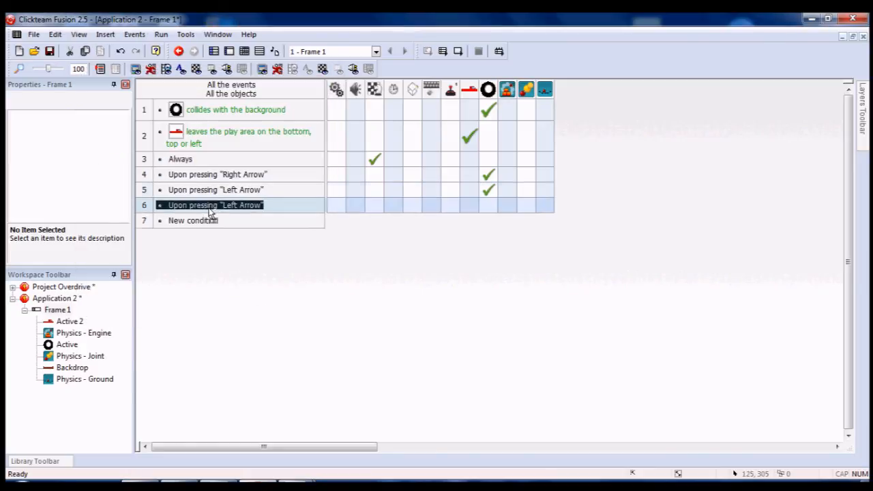
Make event 6 trigger on Down Arrow and stop the force on the wheel
right_click(216, 205)
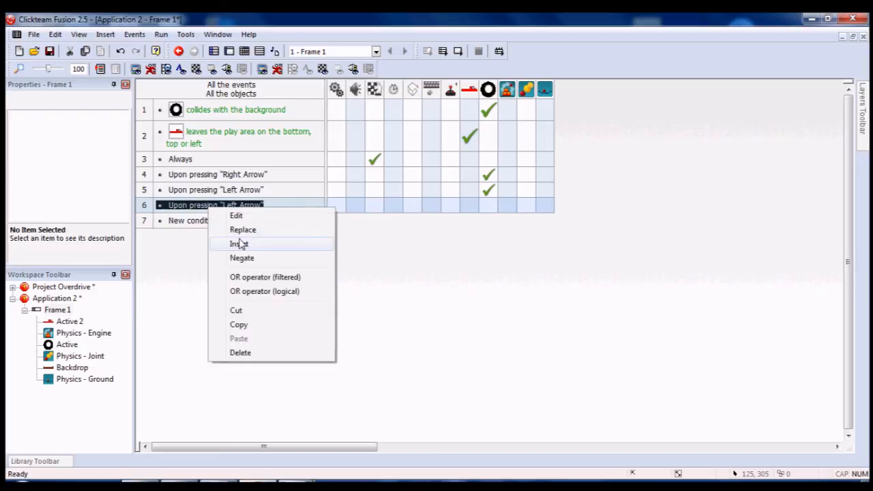
click(238, 243)
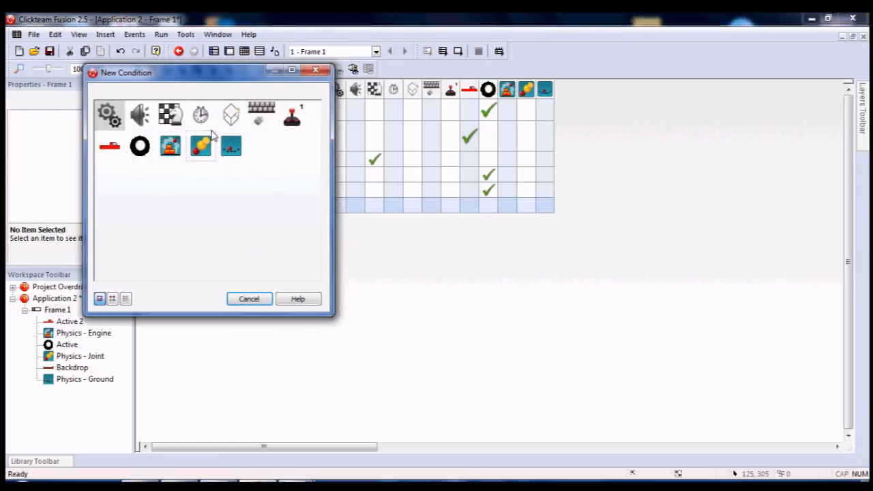
mouse_move(249, 303)
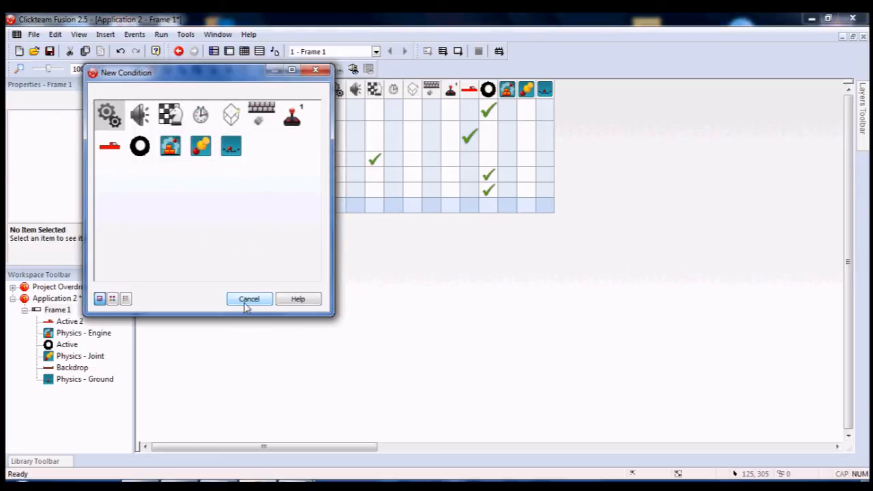
right_click(215, 205)
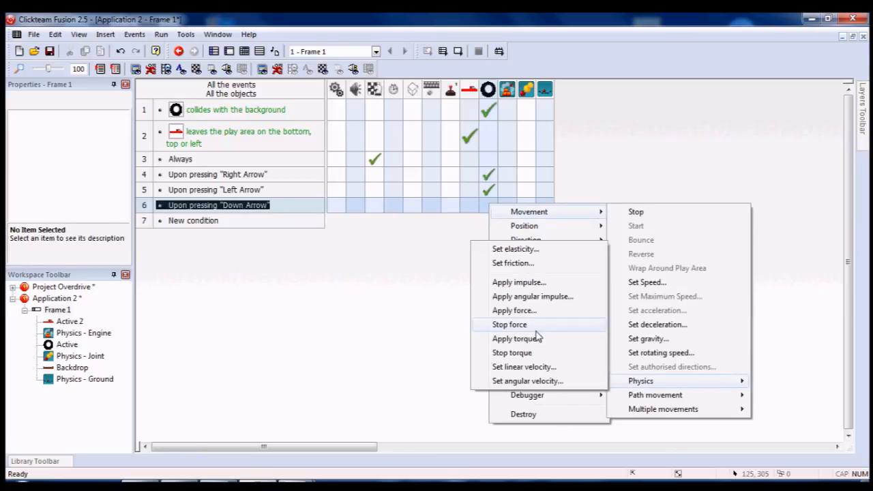
mouse_move(534, 352)
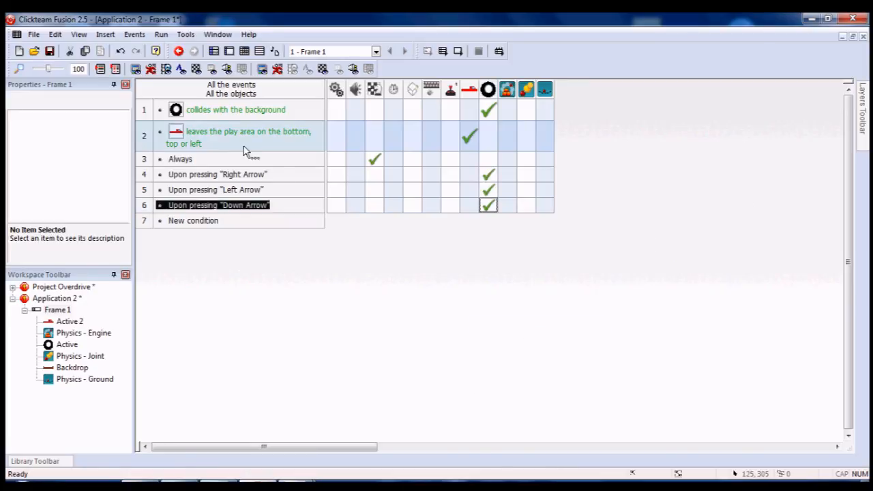
click(161, 34)
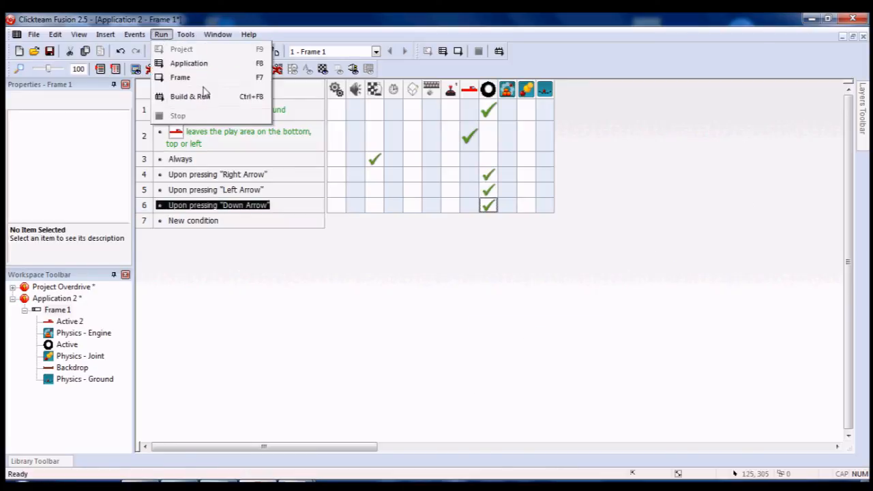
Test-run the frame with the Down Arrow event, then save the application into the MMF Indie Games folder
click(189, 96)
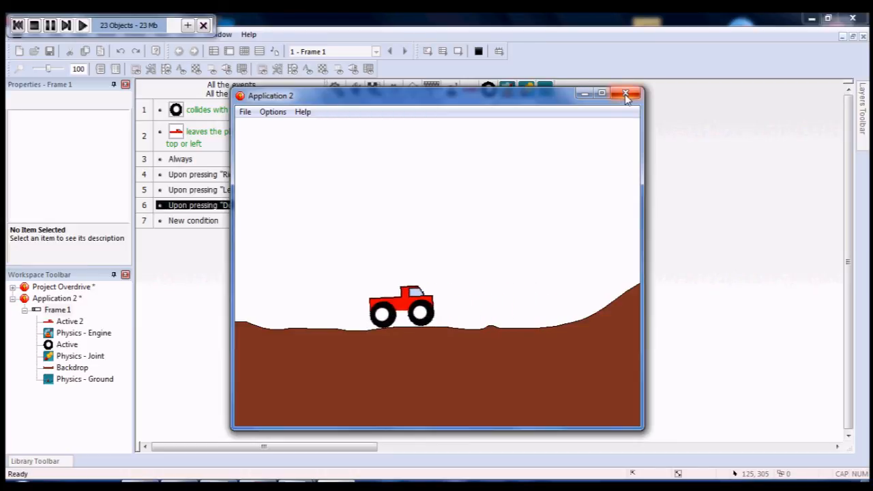
click(625, 92)
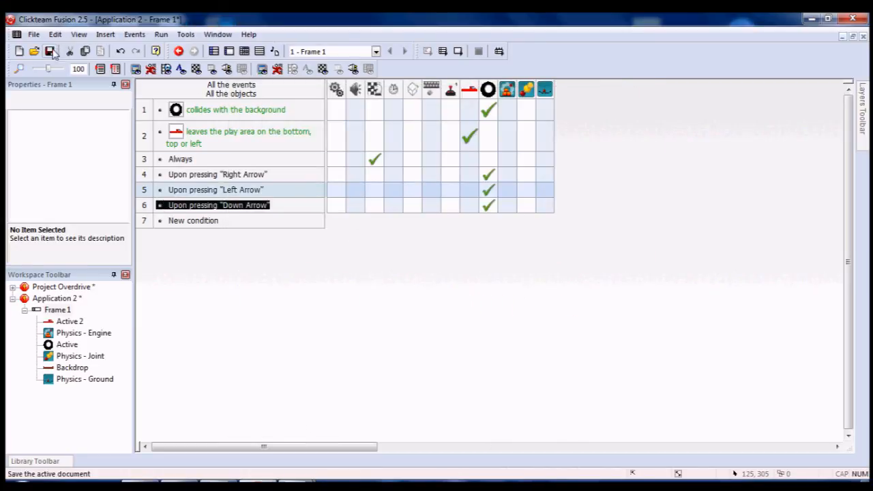
click(34, 51)
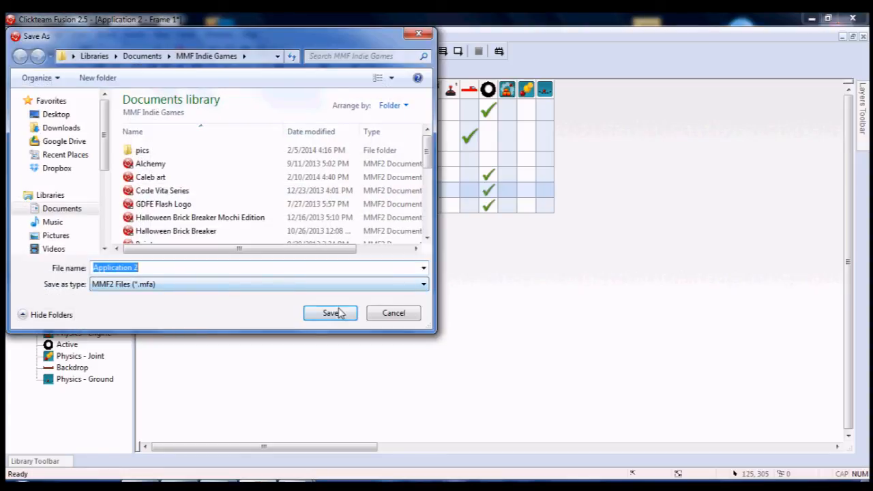
click(330, 313)
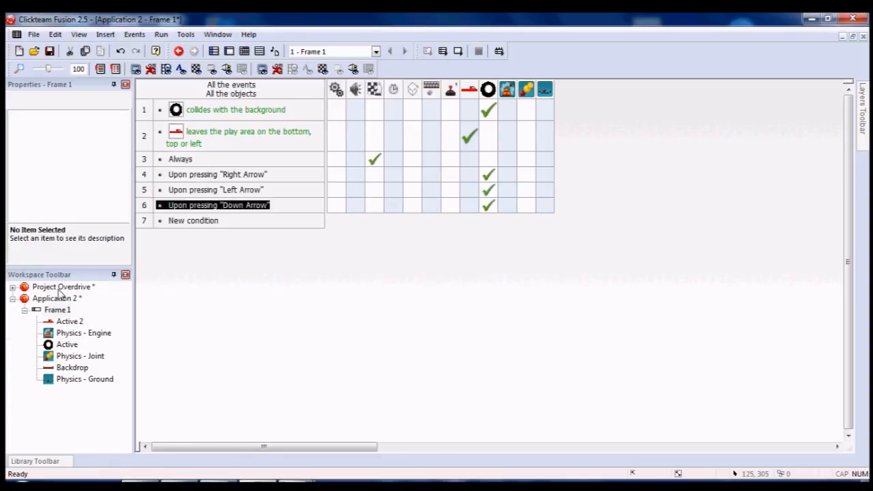
Open Frame 1's layout from the project overview, showing the truck above the ground-lined hill
click(63, 287)
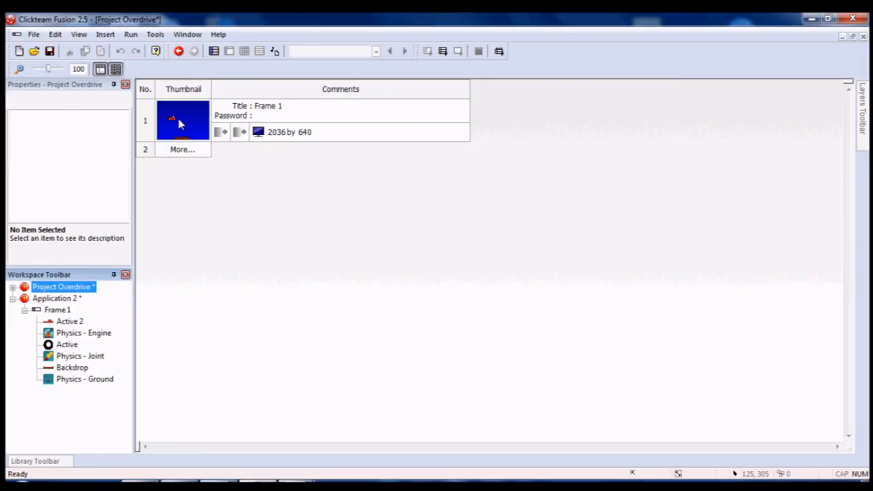
double_click(183, 120)
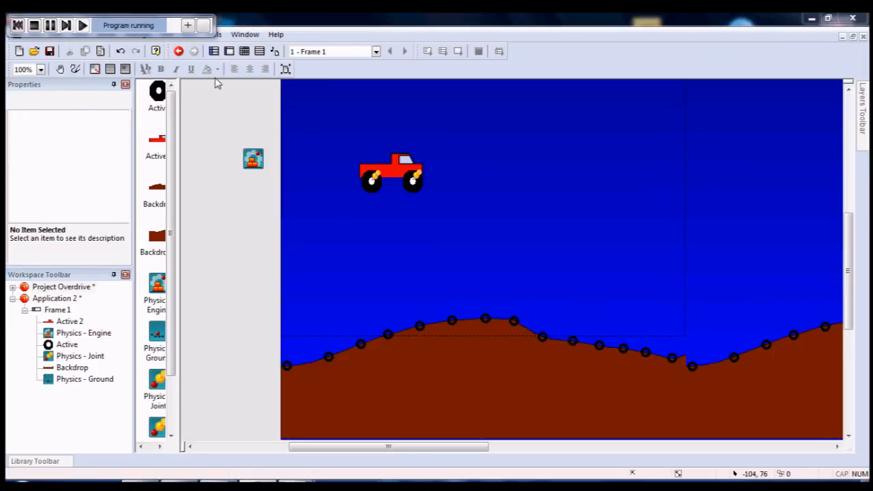
click(82, 24)
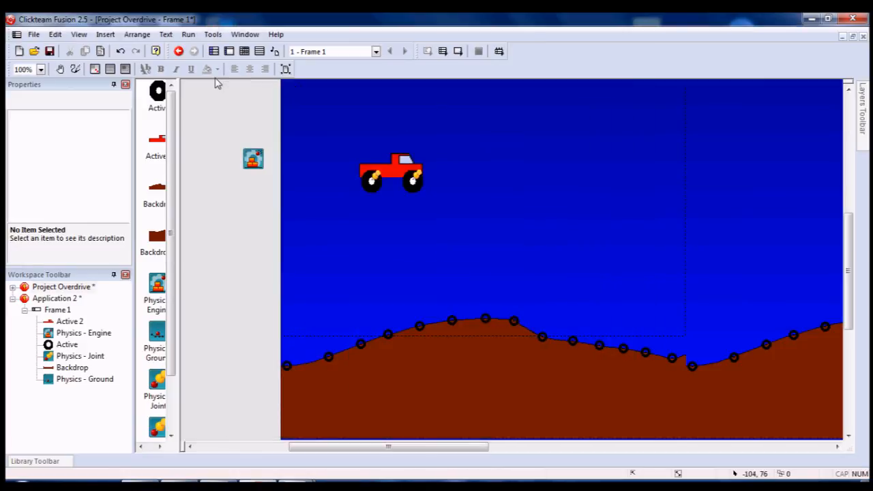
mouse_move(214, 206)
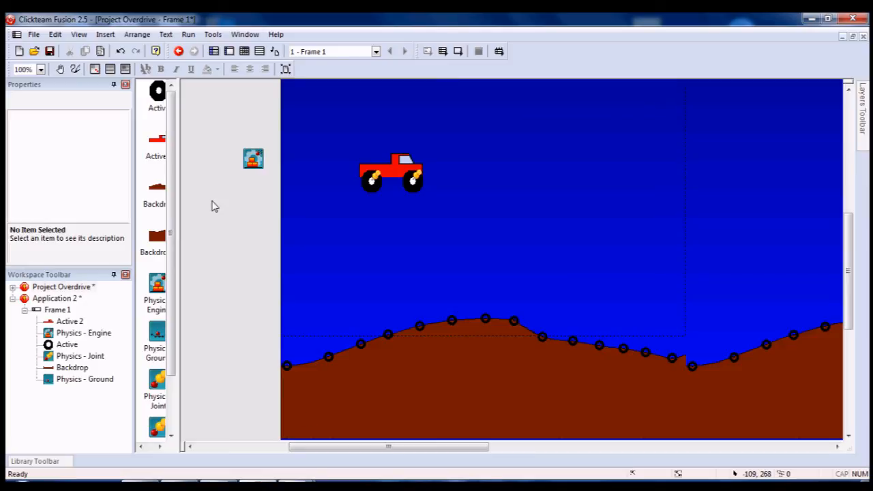
mouse_move(227, 346)
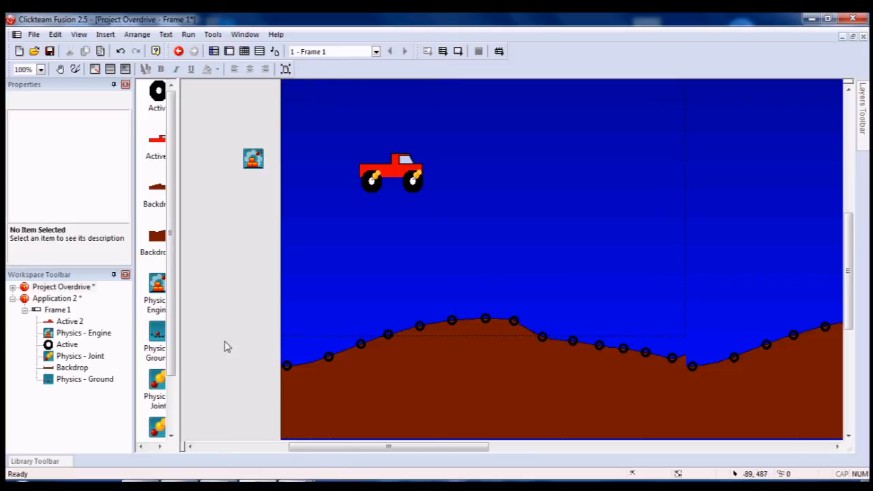